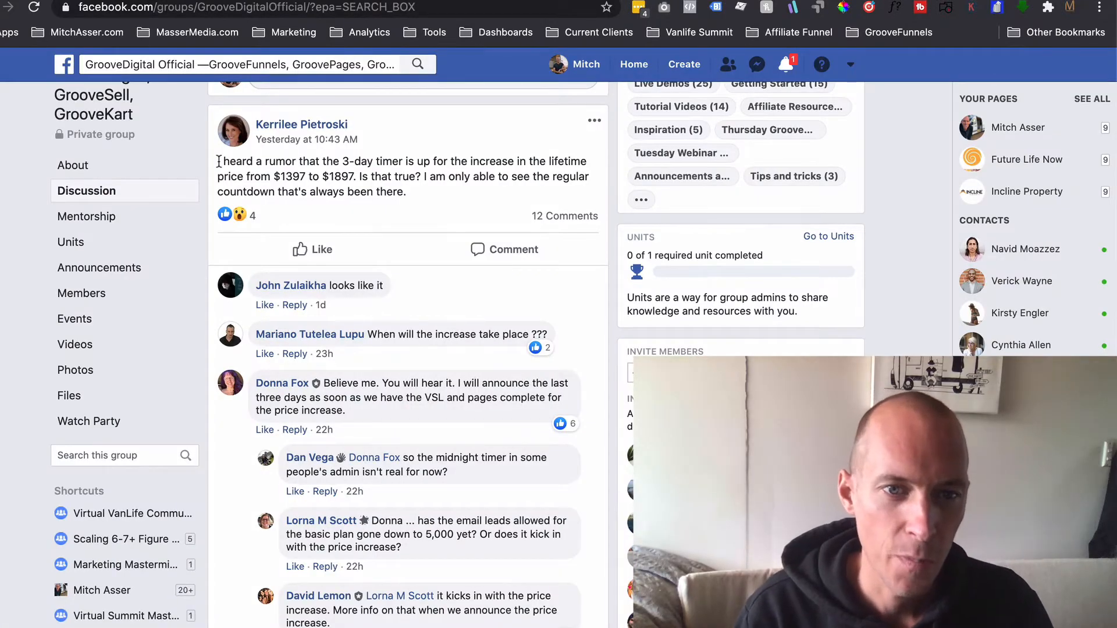
- Bring up the Digital Nomad Sessions free-ebook landing page to compare with the wrinkles opt-in page
{"action": "left_click_drag", "start_coordinate": [218, 161], "coordinate": [407, 192]}
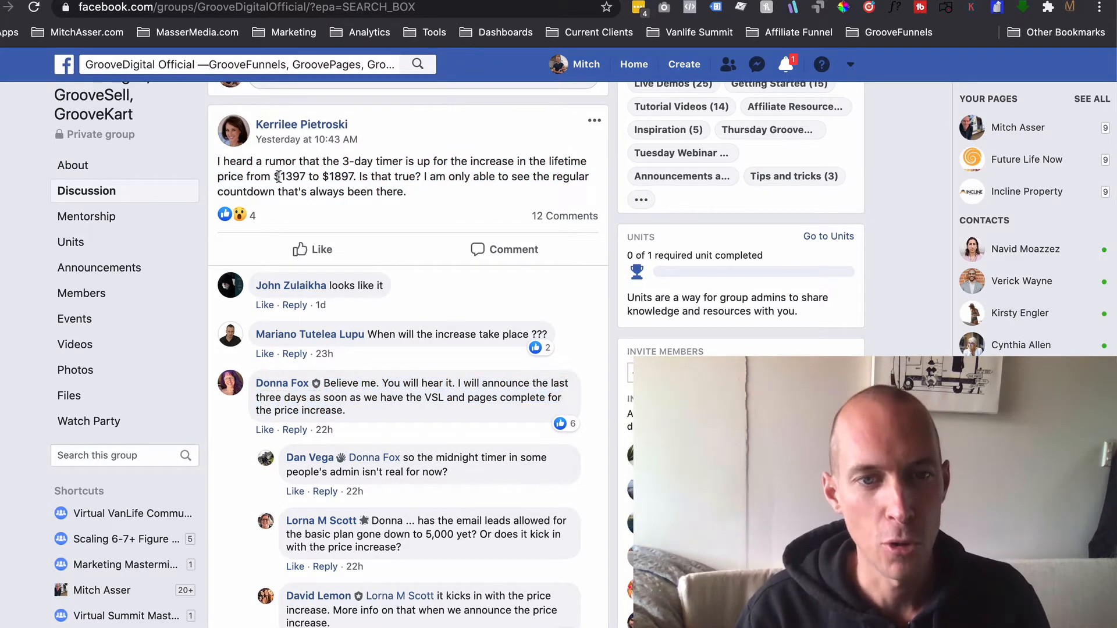
{"action": "double_click", "coordinate": [289, 176]}
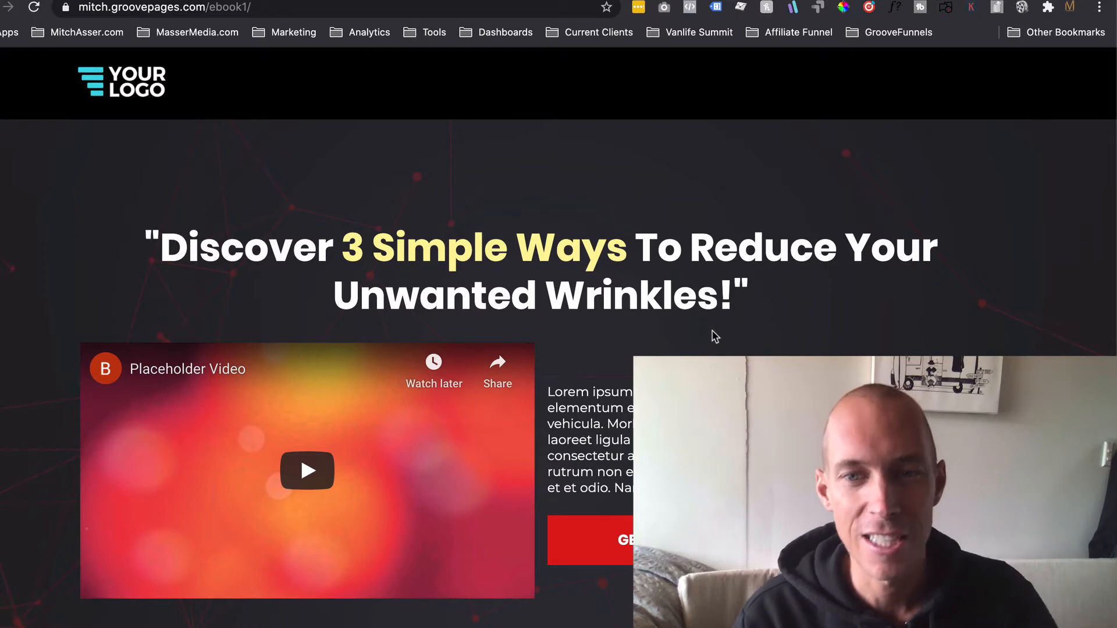
{"action": "mouse_move", "coordinate": [340, 113]}
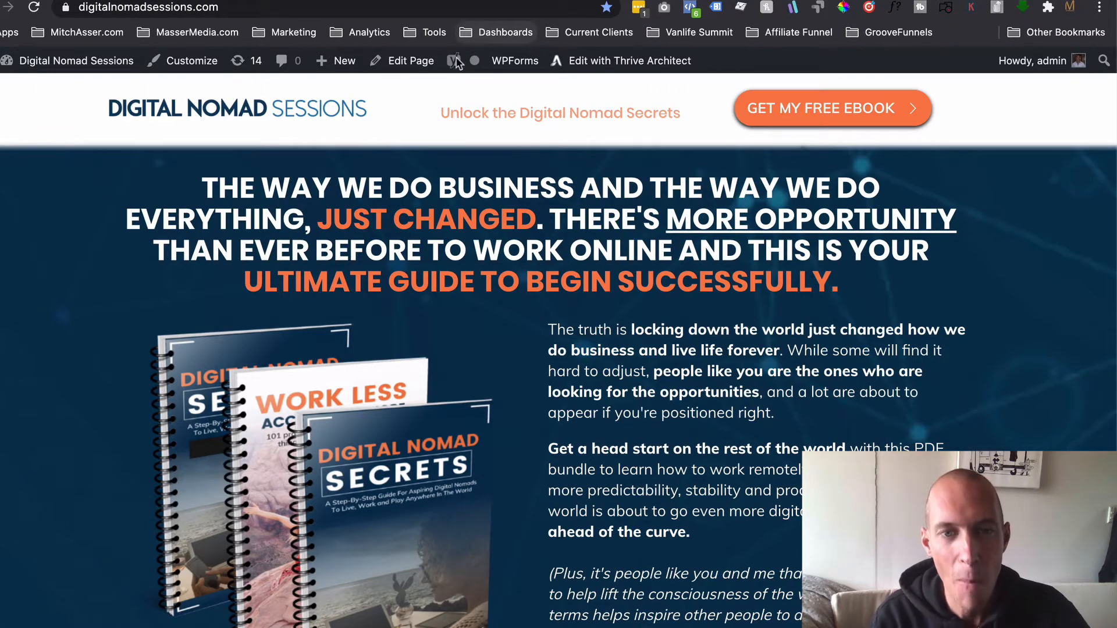
- Move from the free-ebook page to the bundle confirmation page and review its video and accelerator offer
{"action": "scroll", "scroll_direction": "down", "scroll_amount": 3}
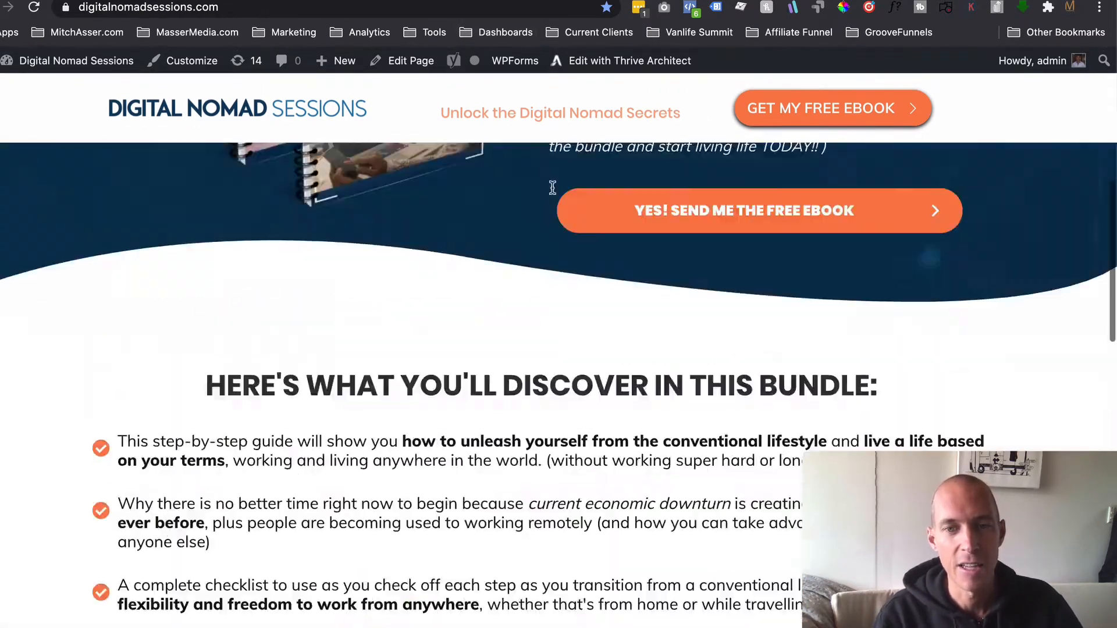
{"action": "left_click", "coordinate": [758, 210]}
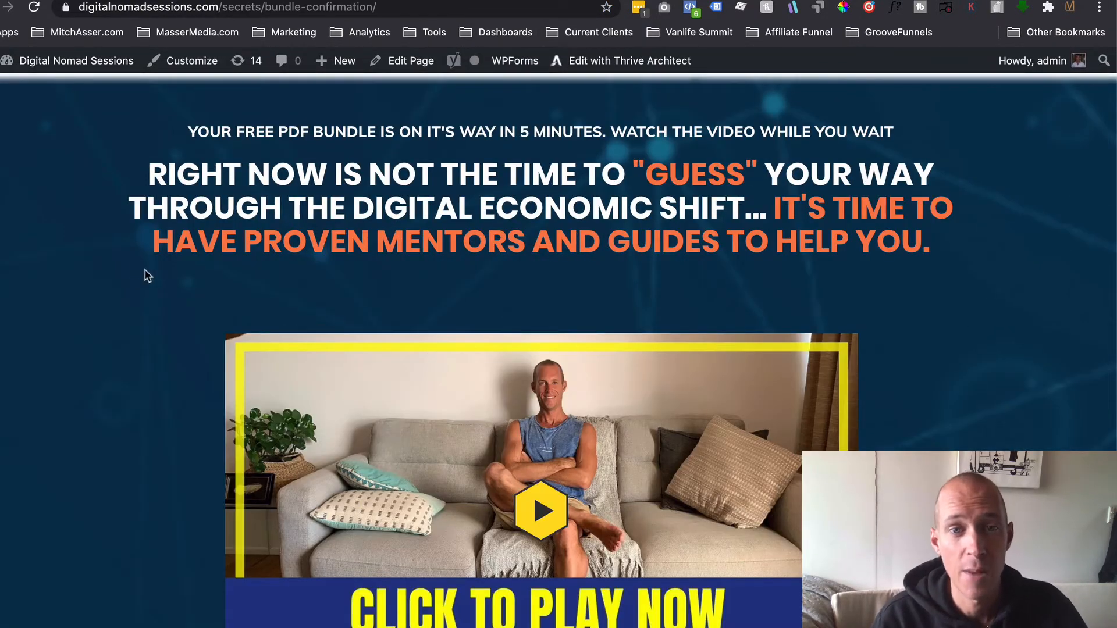
{"action": "scroll", "scroll_direction": "down", "scroll_amount": 3}
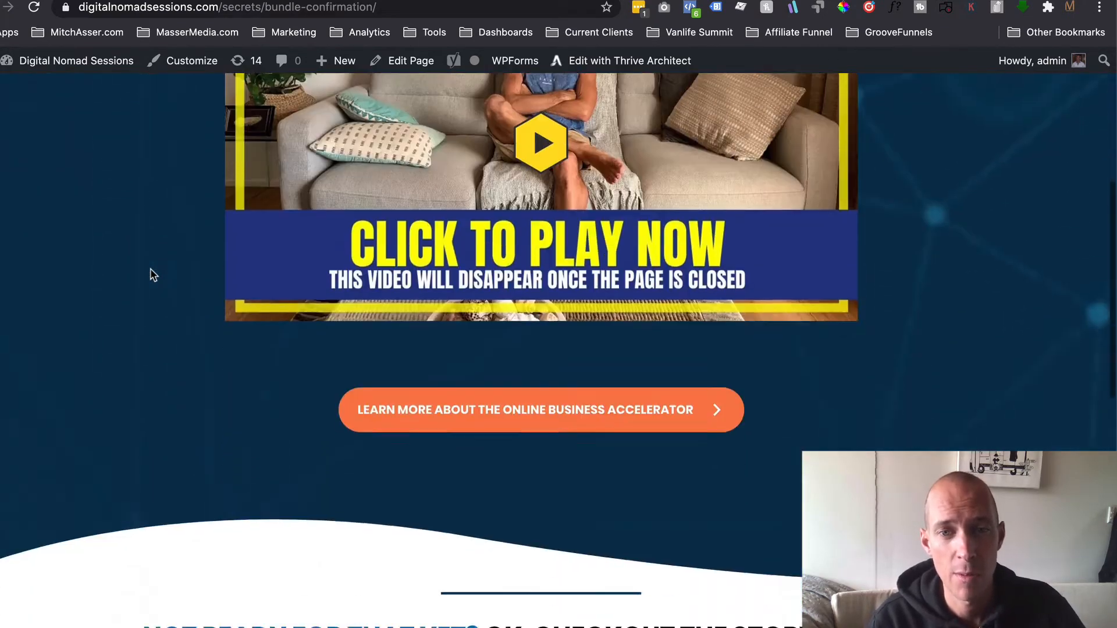
{"action": "scroll", "scroll_direction": "up", "scroll_amount": 3}
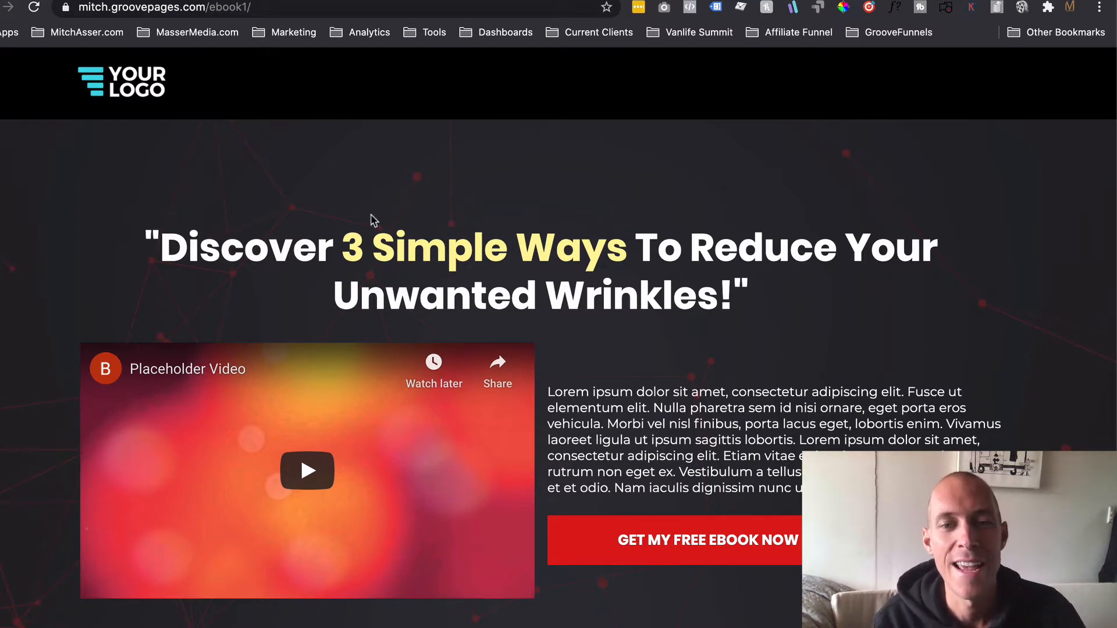
{"action": "left_click_drag", "start_coordinate": [153, 247], "coordinate": [371, 247]}
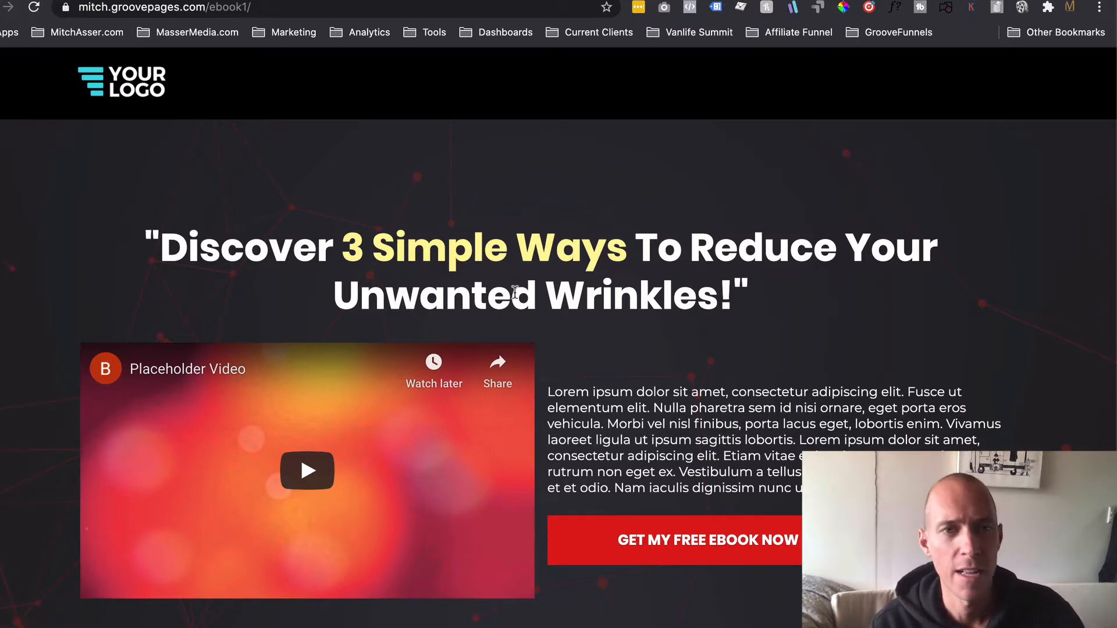
{"action": "scroll", "scroll_direction": "down", "scroll_amount": 3}
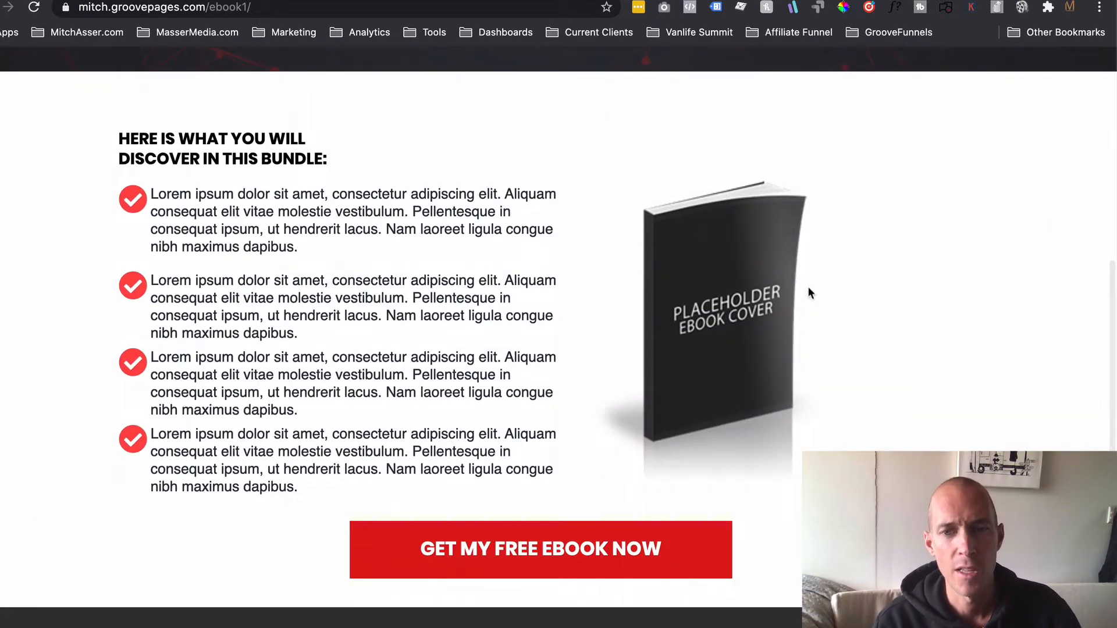
{"action": "mouse_move", "coordinate": [725, 256]}
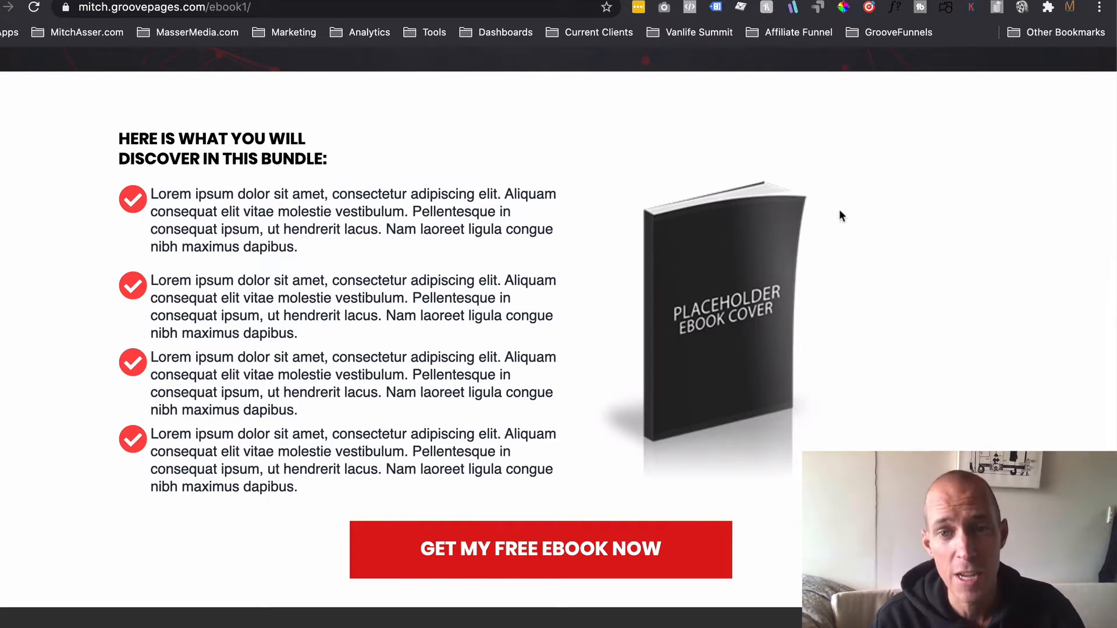
{"action": "scroll", "scroll_direction": "down", "scroll_amount": 3}
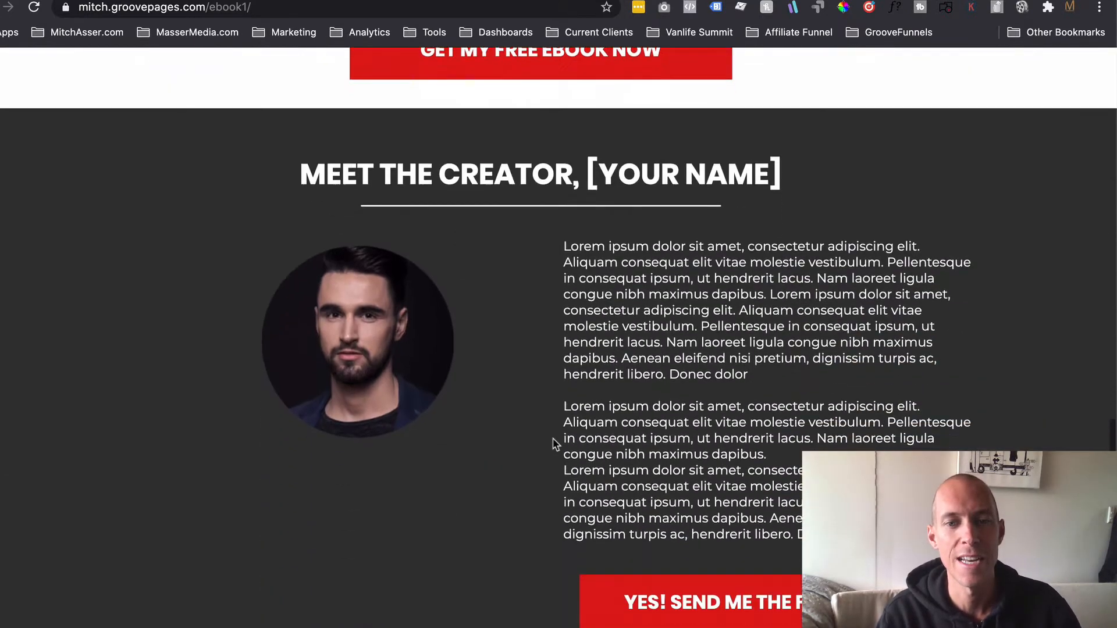
{"action": "scroll", "scroll_direction": "down", "scroll_amount": 3}
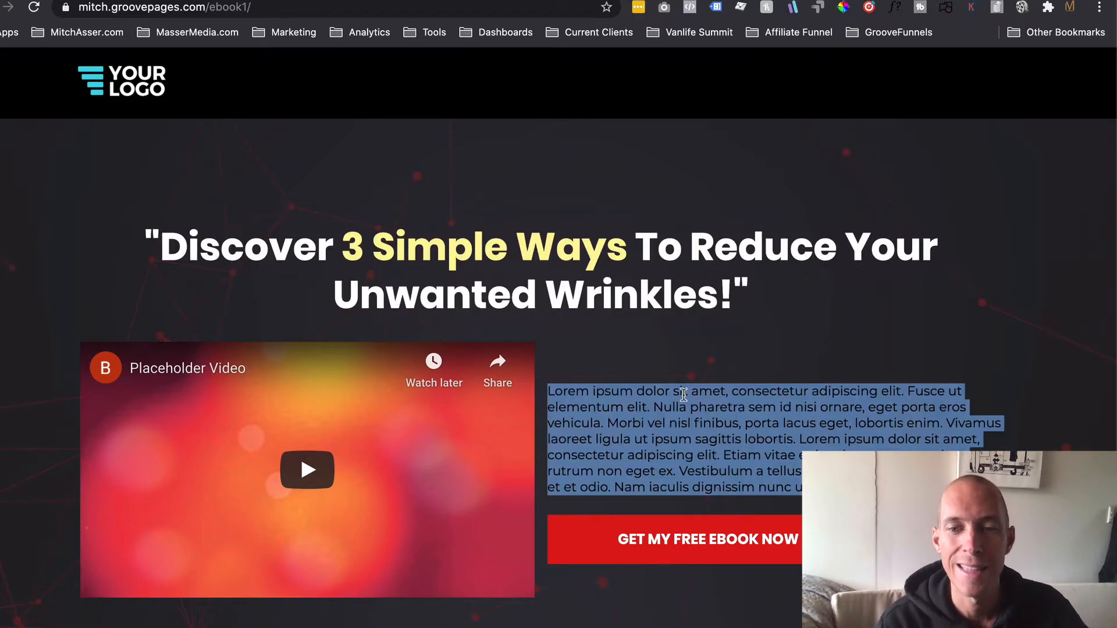
{"action": "scroll", "scroll_direction": "down", "scroll_amount": 3}
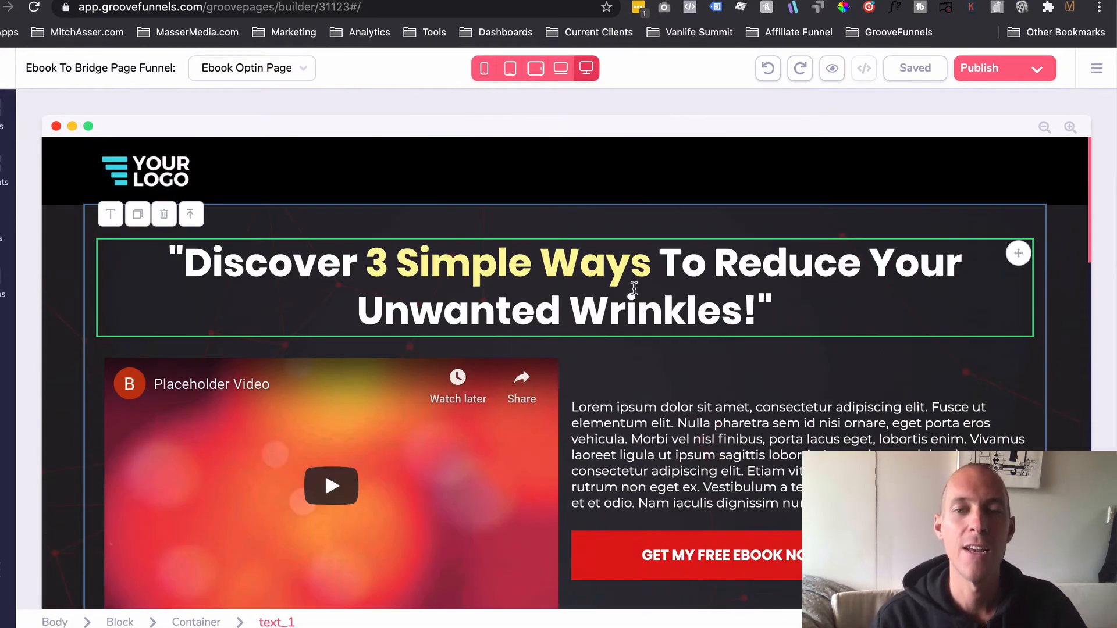
{"action": "scroll", "scroll_direction": "down", "scroll_amount": 3}
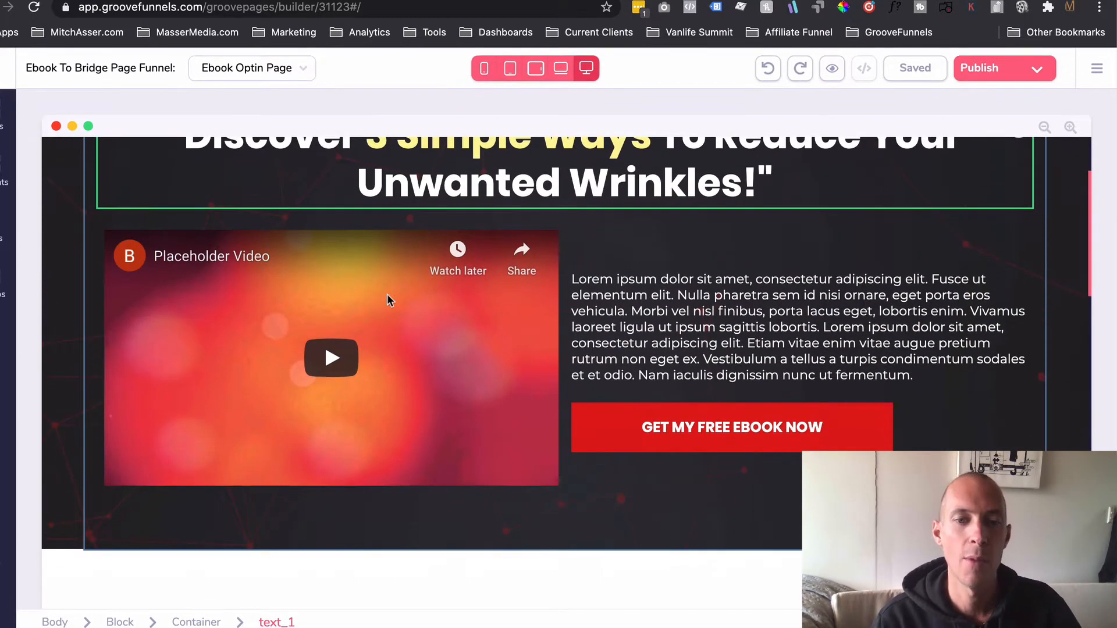
{"action": "left_click", "coordinate": [331, 358]}
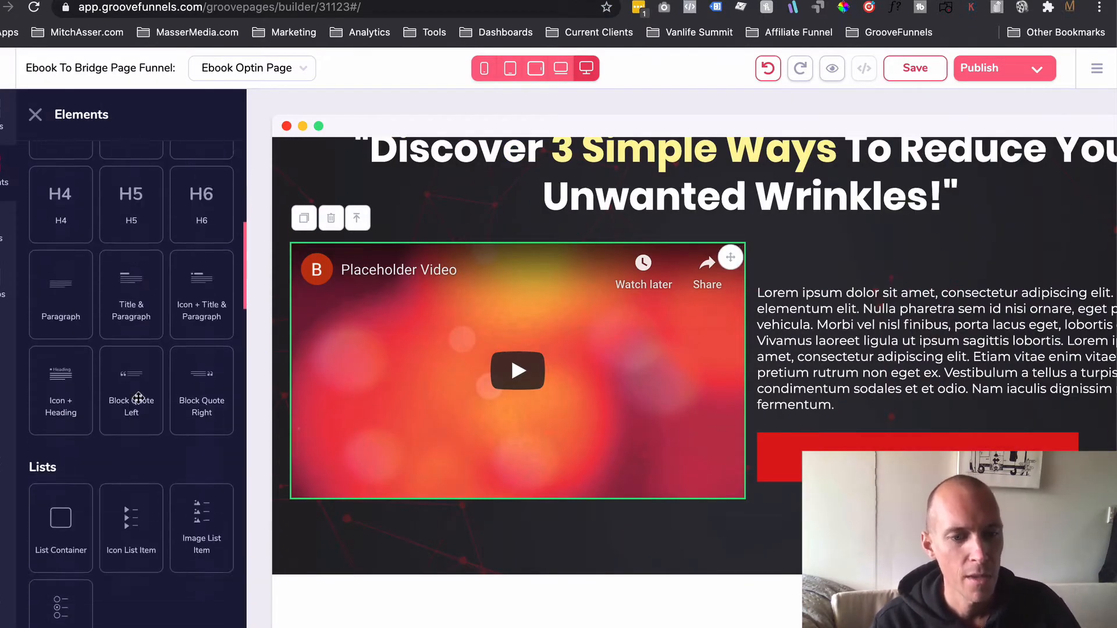
{"action": "scroll", "scroll_direction": "down", "scroll_amount": 3}
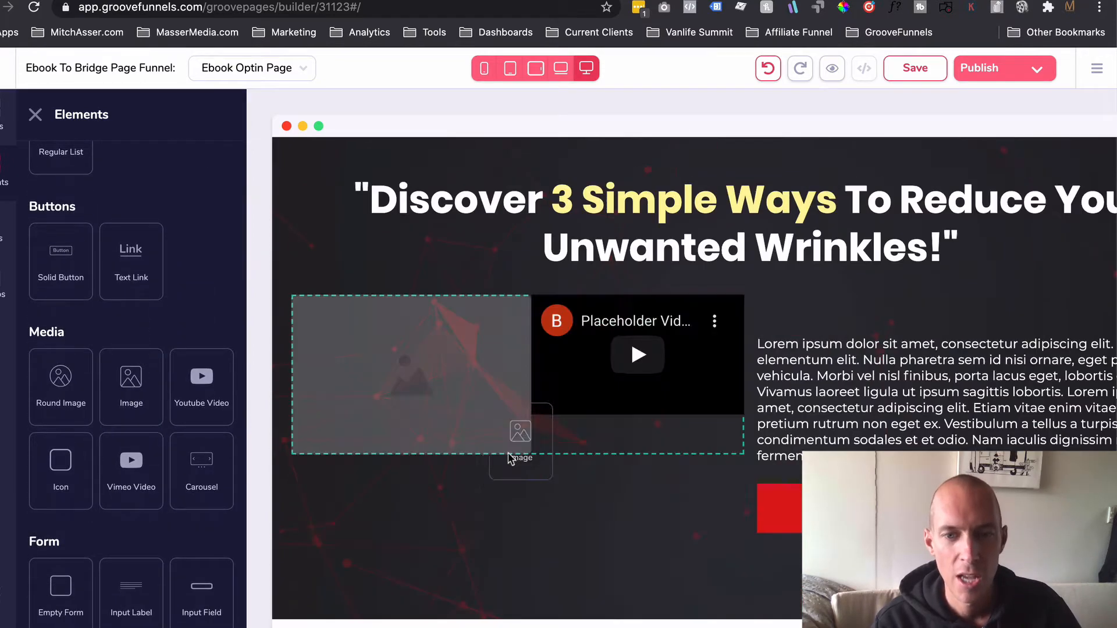
{"action": "left_click", "coordinate": [410, 374]}
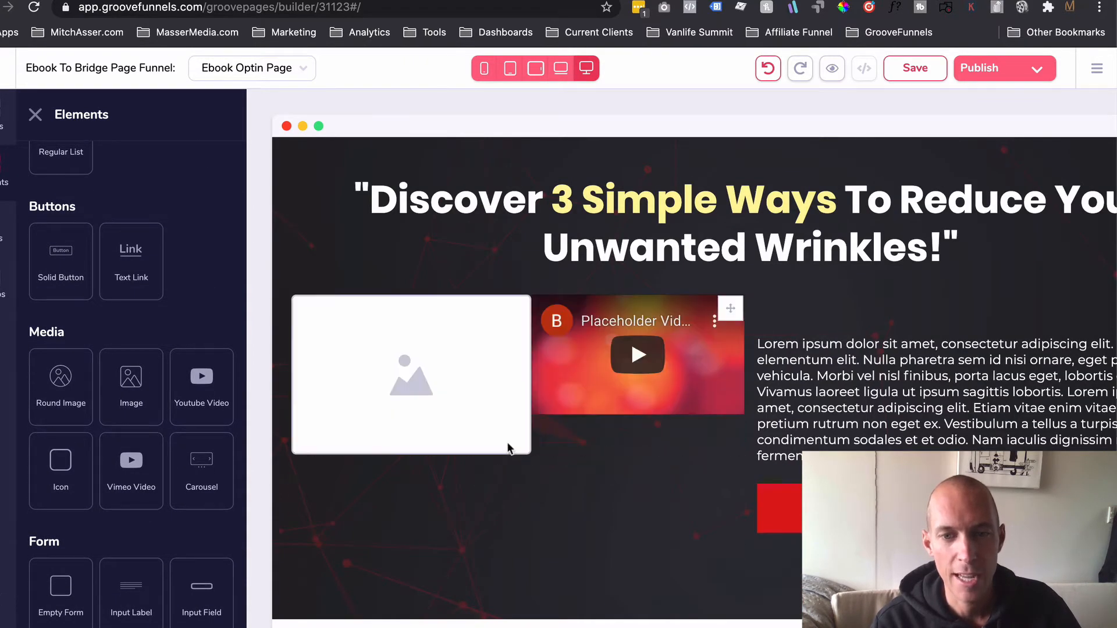
{"action": "left_click", "coordinate": [636, 355]}
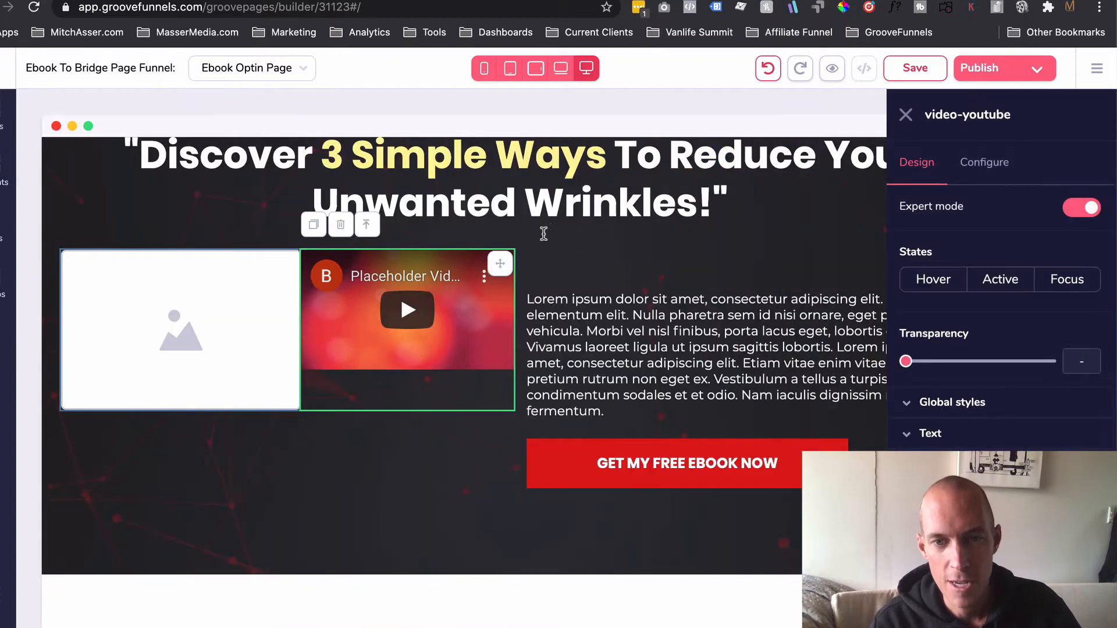
{"action": "left_click", "coordinate": [340, 224]}
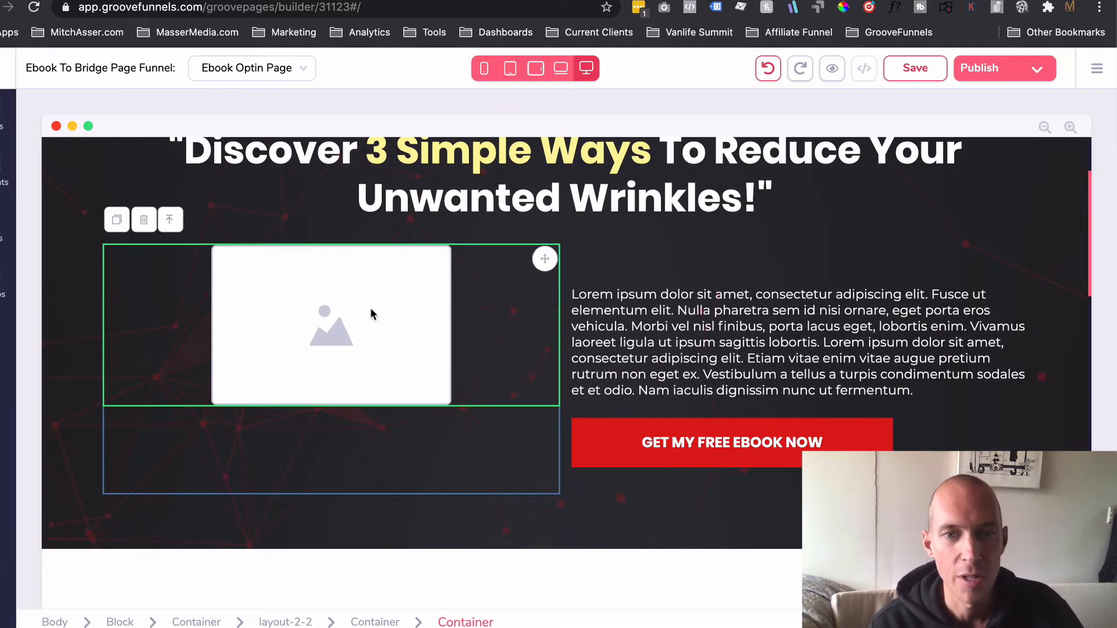
{"action": "mouse_move", "coordinate": [409, 274]}
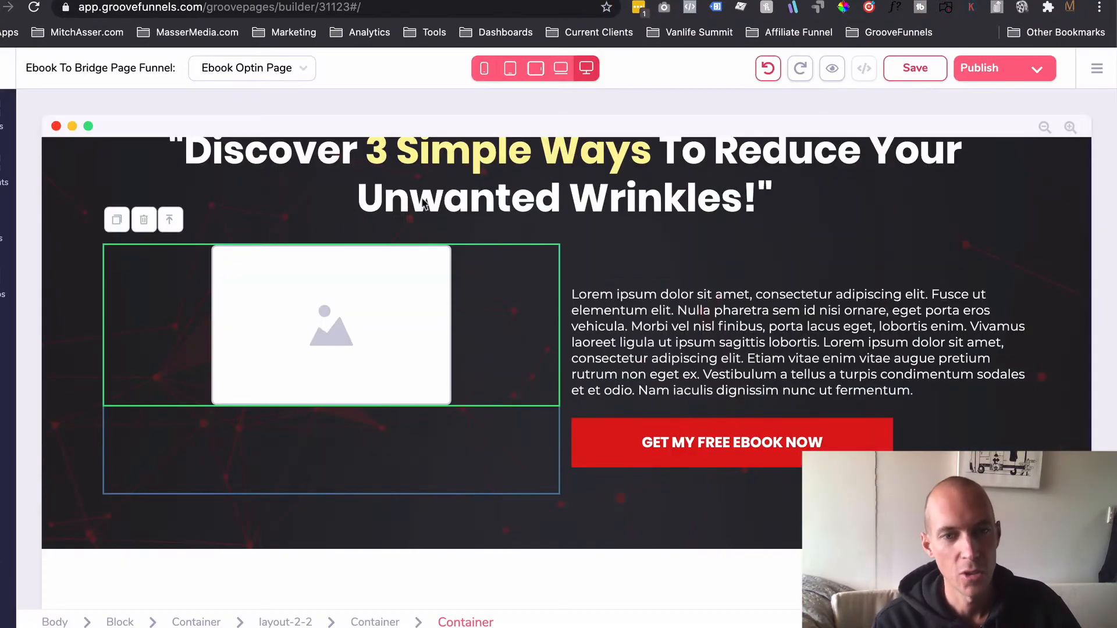
{"action": "left_click", "coordinate": [767, 68]}
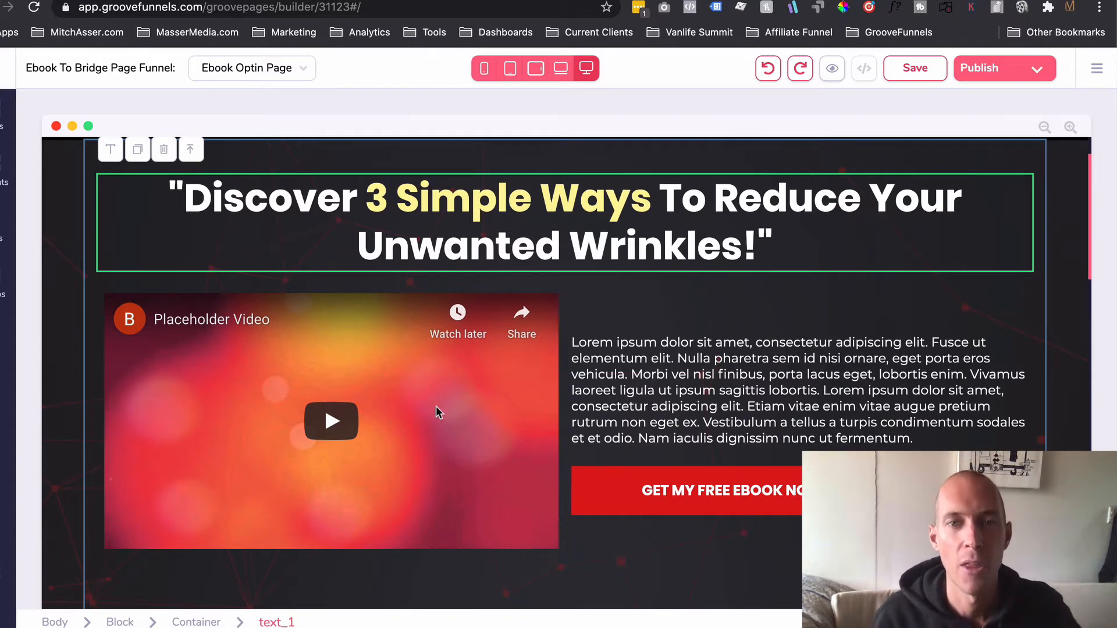
{"action": "mouse_move", "coordinate": [442, 457]}
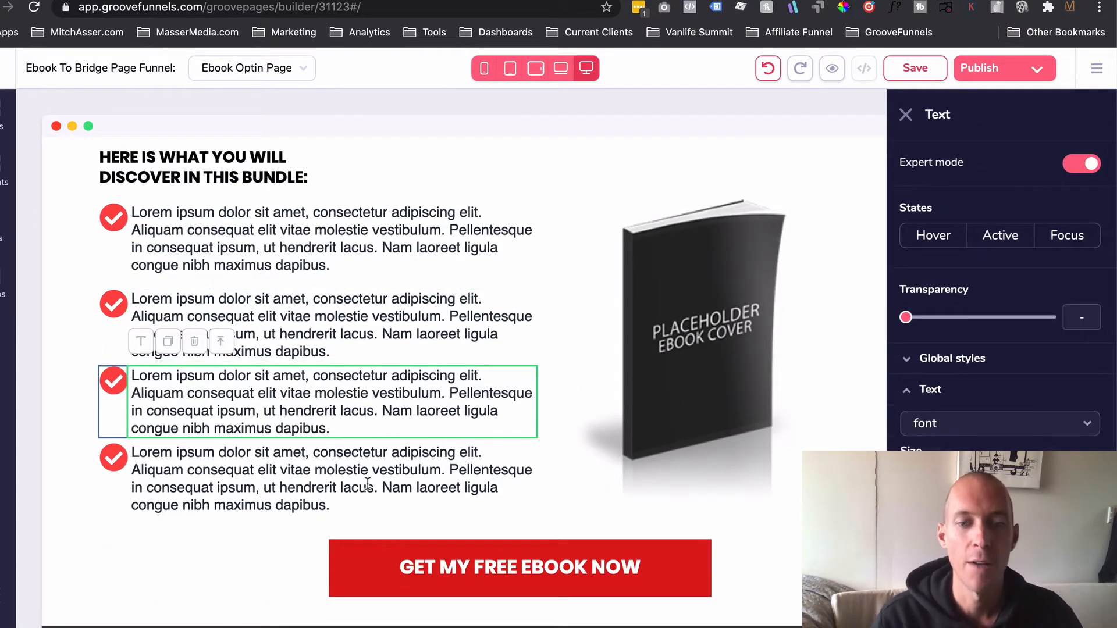
- Scroll down through the builder's bullet-list bundle section of the opt-in page
{"action": "scroll", "scroll_direction": "down", "scroll_amount": 3}
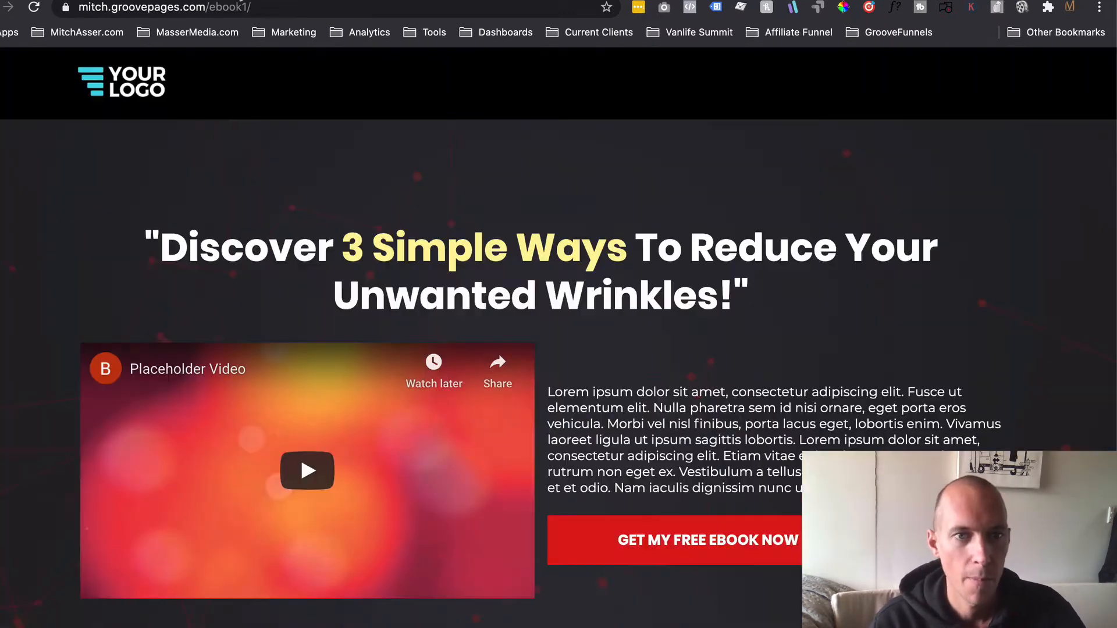
- Check the live page's email sign-up popup and open it as Popup 1 for editing
{"action": "left_click", "coordinate": [707, 540]}
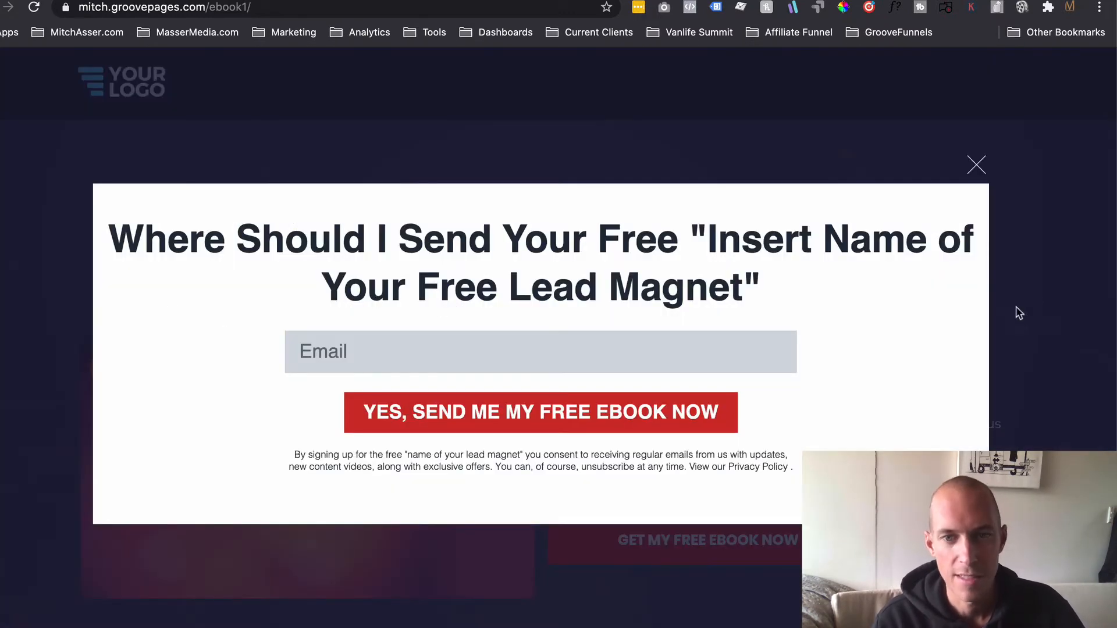
{"action": "left_click", "coordinate": [977, 165]}
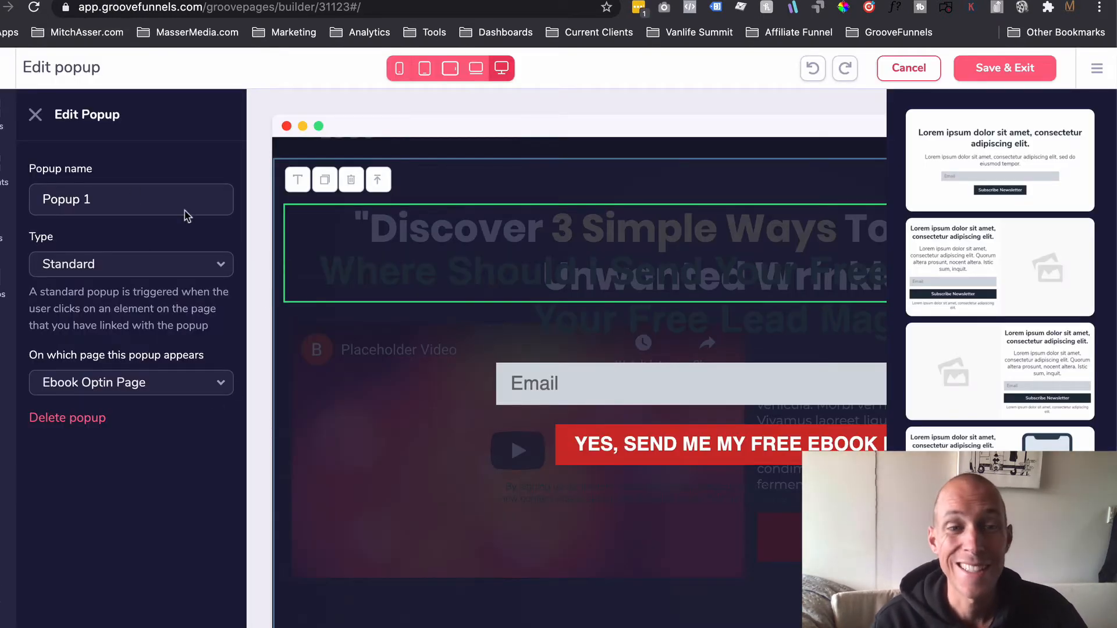
{"action": "mouse_move", "coordinate": [767, 99]}
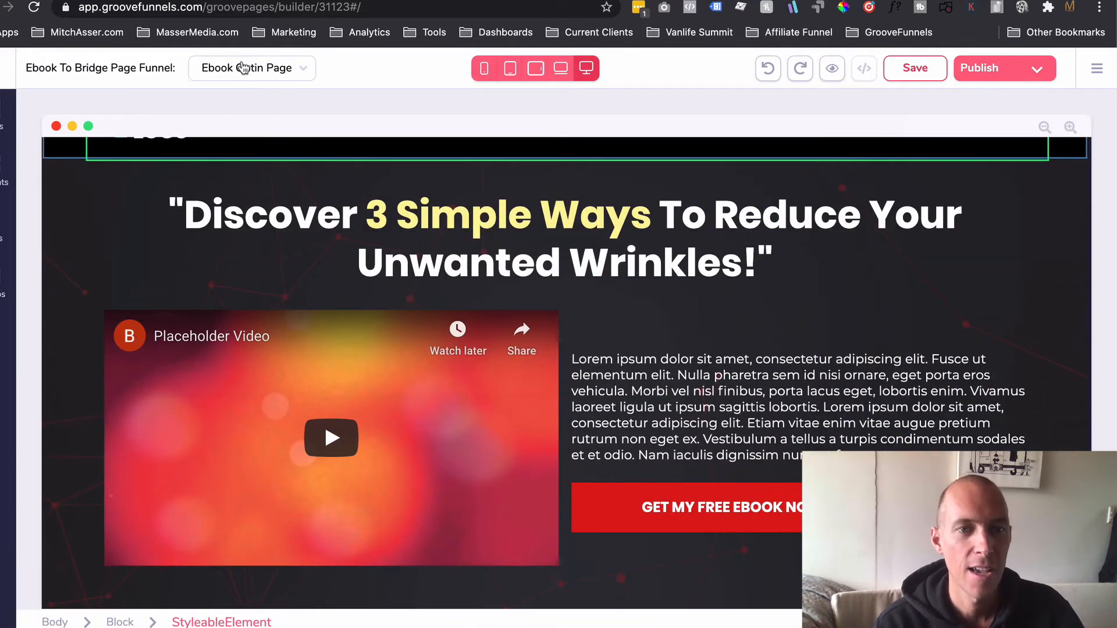
- Choose Bridge Page from the funnel's page dropdown in the editor
{"action": "left_click", "coordinate": [251, 67]}
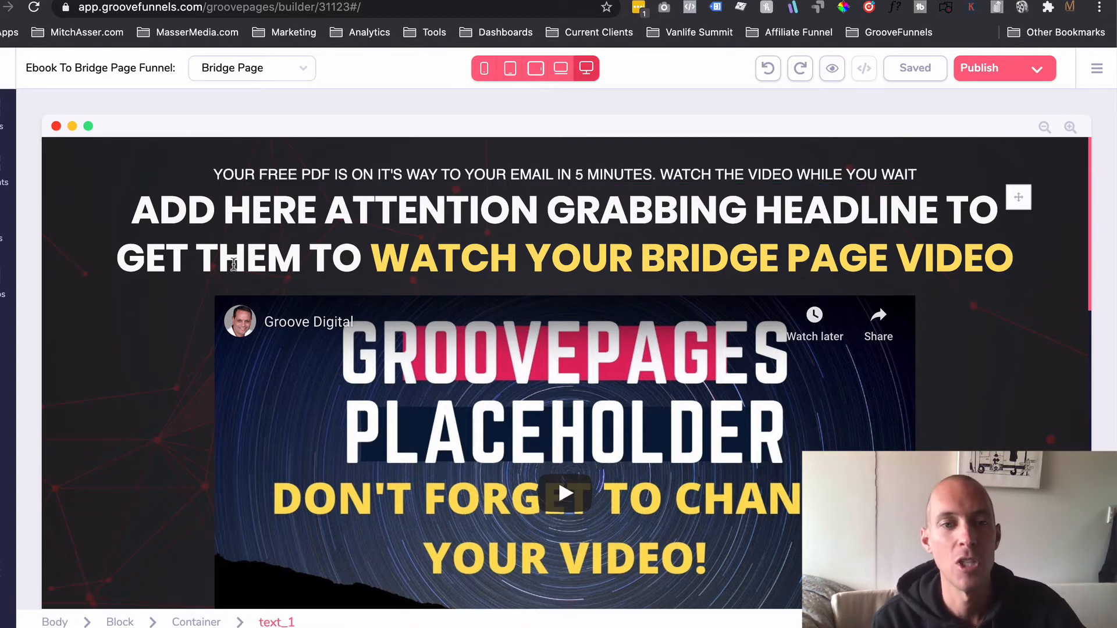
- Bring up the digitalnomadsessions.com bundle-confirmation page with its mentor headline and video
{"action": "left_click", "coordinate": [499, 174]}
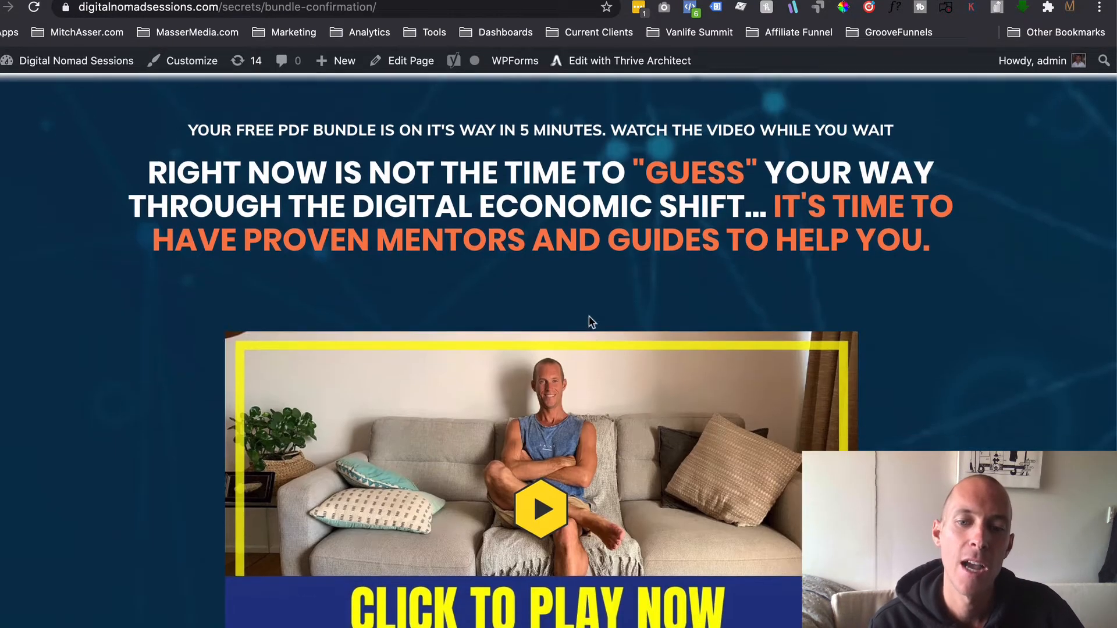
- Play the confirmation page's welcome video and scroll below it
{"action": "left_click", "coordinate": [540, 508]}
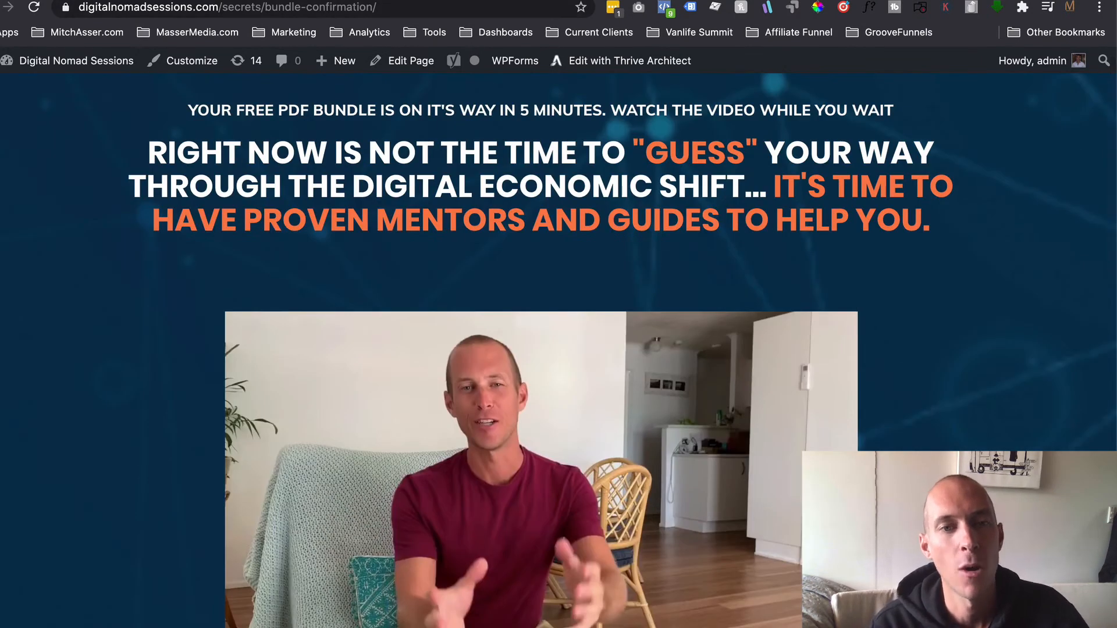
{"action": "scroll", "scroll_direction": "down", "scroll_amount": 3}
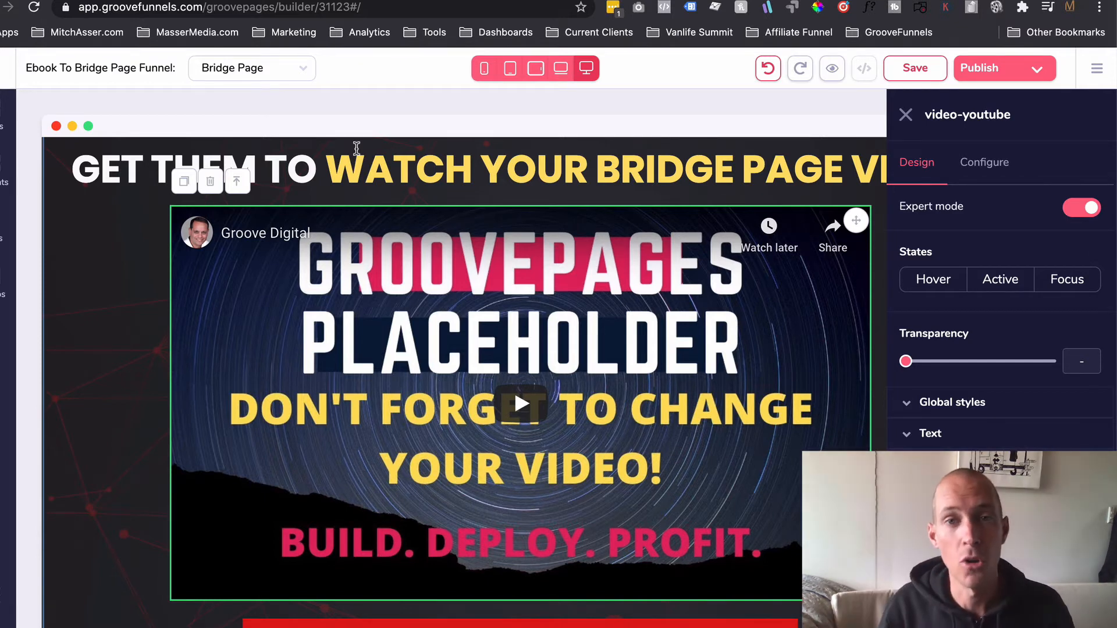
- Scroll the Bridge Page past the video and learn-more button to the Facebook group block
{"action": "scroll", "scroll_direction": "down", "scroll_amount": 3}
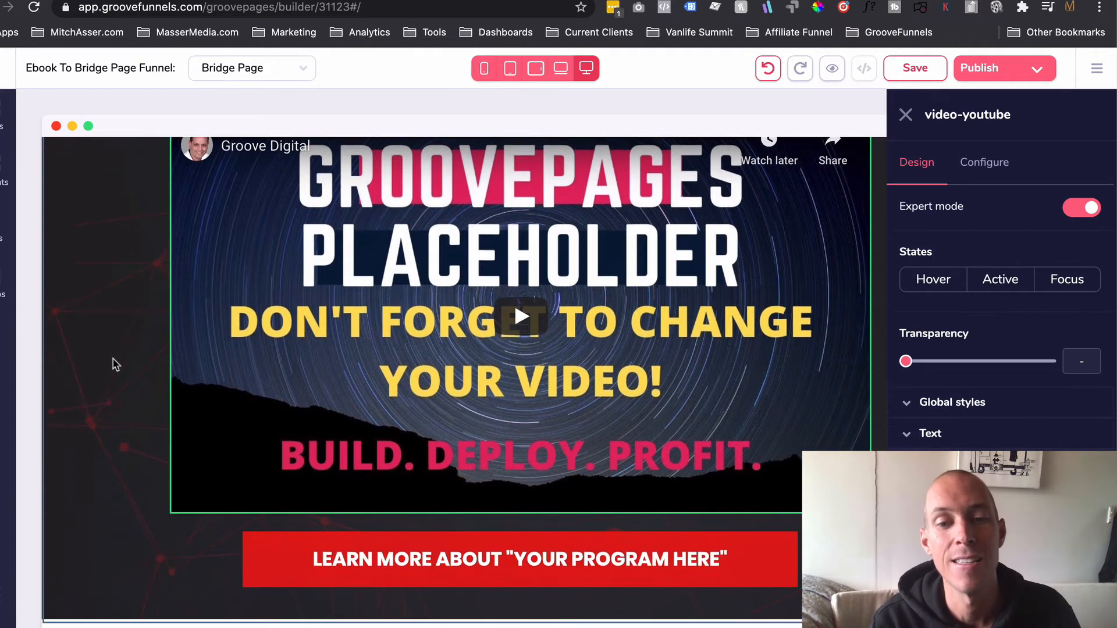
{"action": "scroll", "scroll_direction": "down", "scroll_amount": 3}
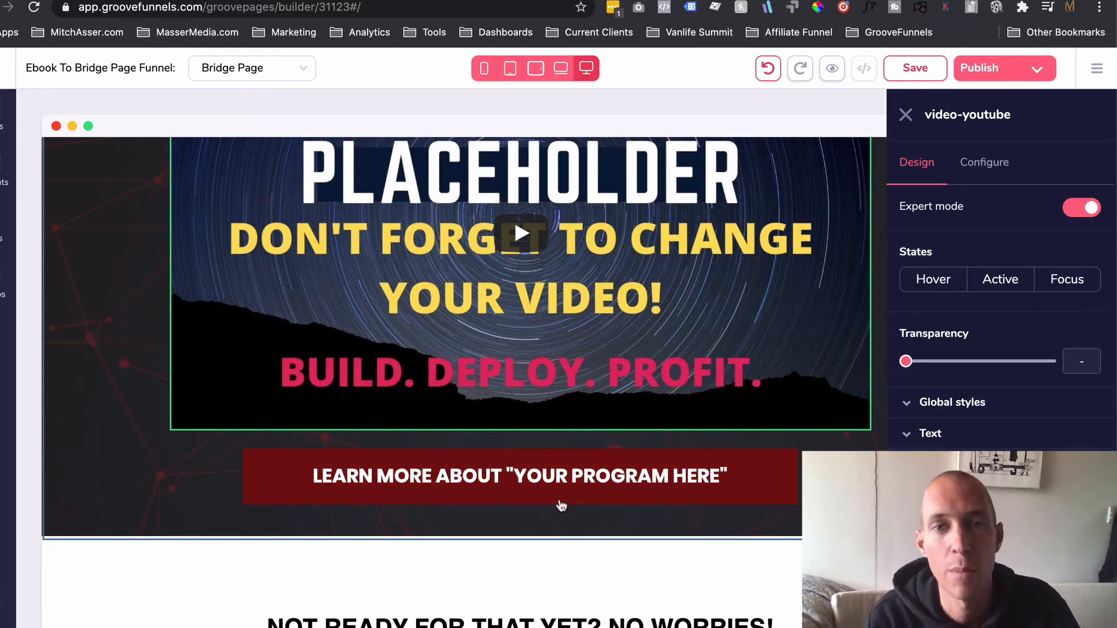
{"action": "scroll", "scroll_direction": "down", "scroll_amount": 3}
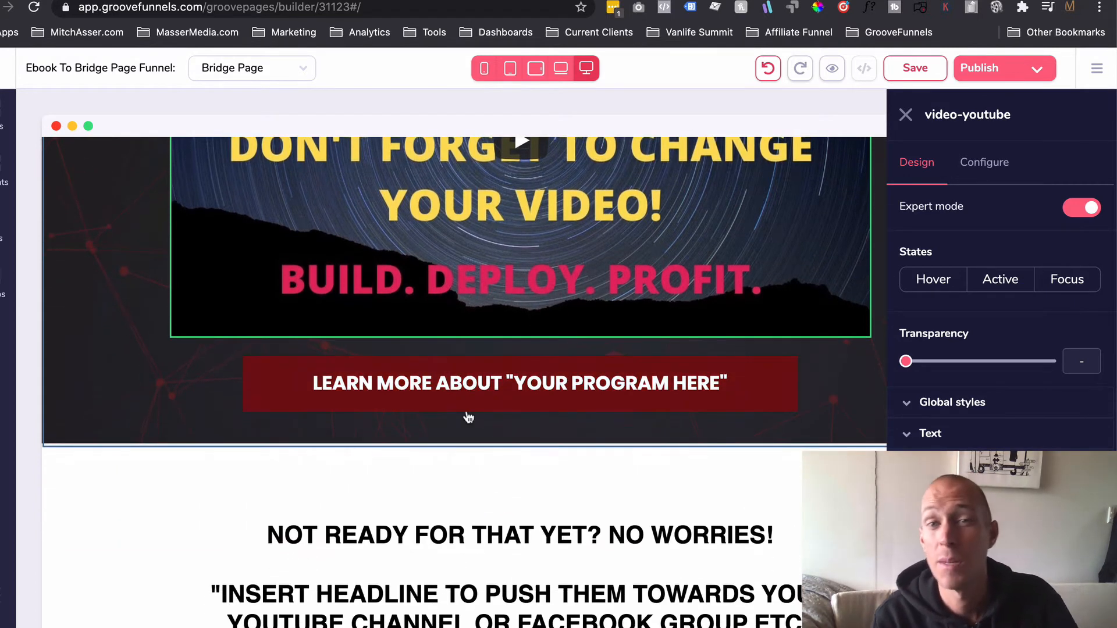
{"action": "mouse_move", "coordinate": [519, 379]}
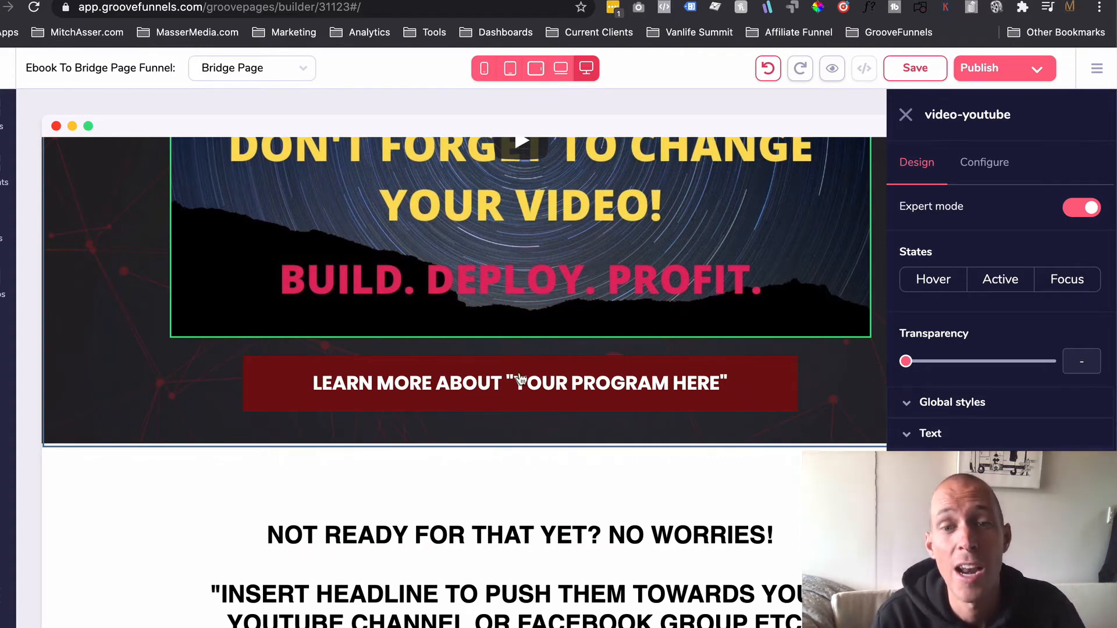
{"action": "scroll", "scroll_direction": "down", "scroll_amount": 3}
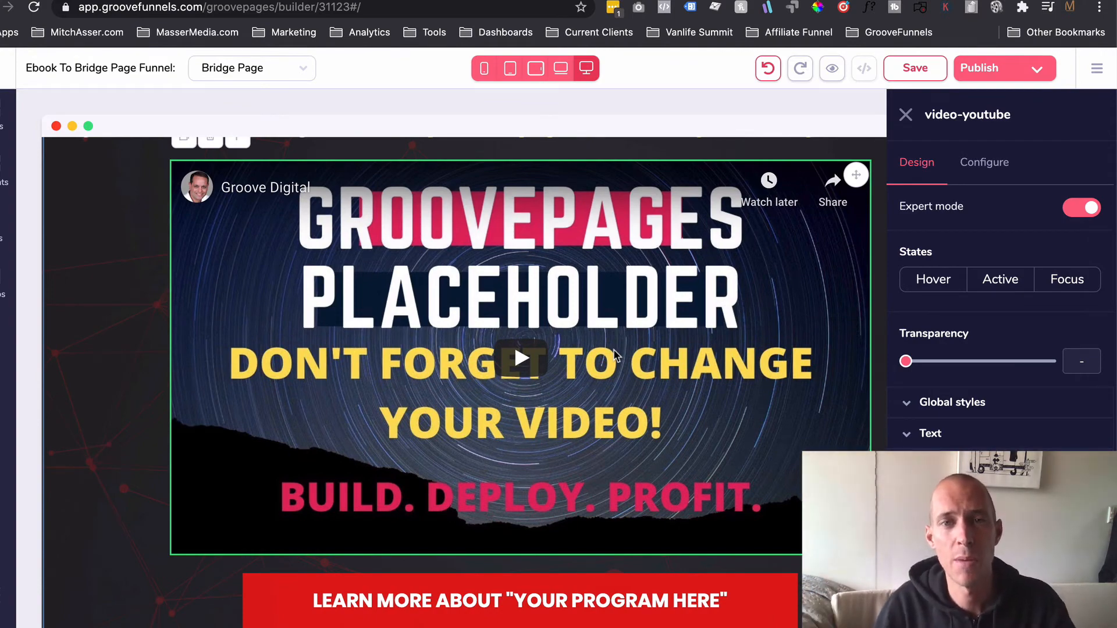
{"action": "scroll", "scroll_direction": "down", "scroll_amount": 3}
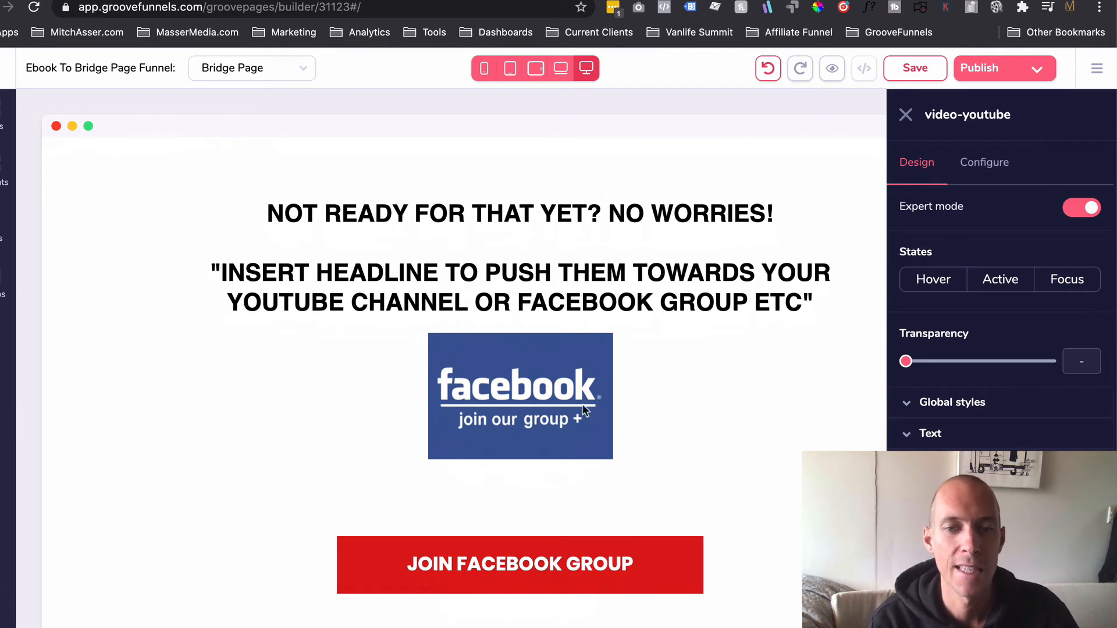
{"action": "scroll", "scroll_direction": "down", "scroll_amount": 3}
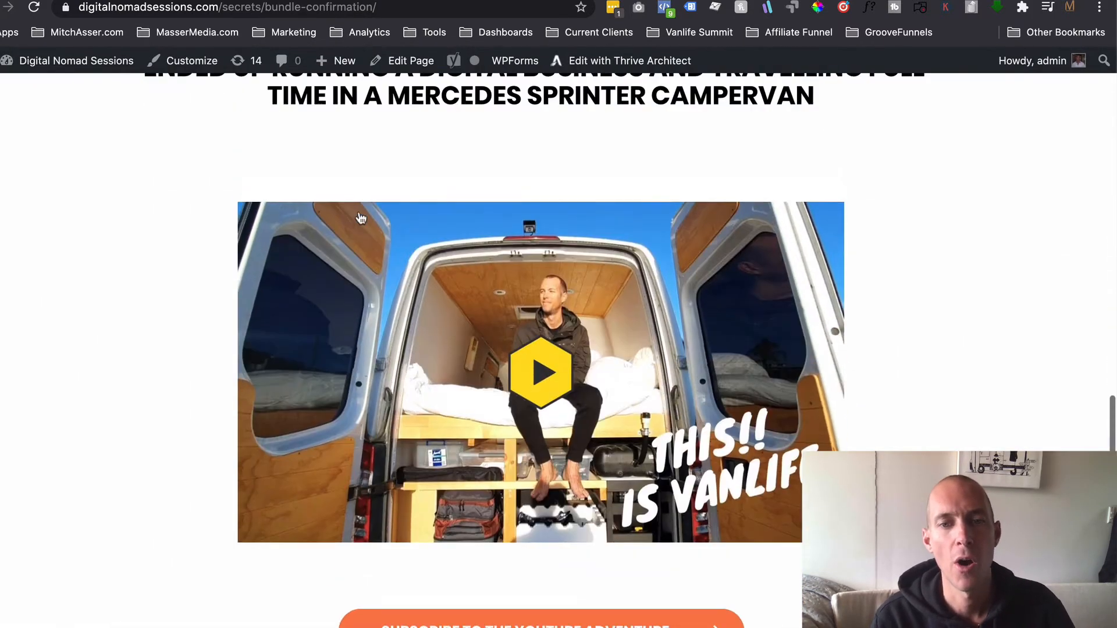
- Scroll the WordPress confirmation page down to the vanlife video and Subscribe button
{"action": "scroll", "scroll_direction": "down", "scroll_amount": 3}
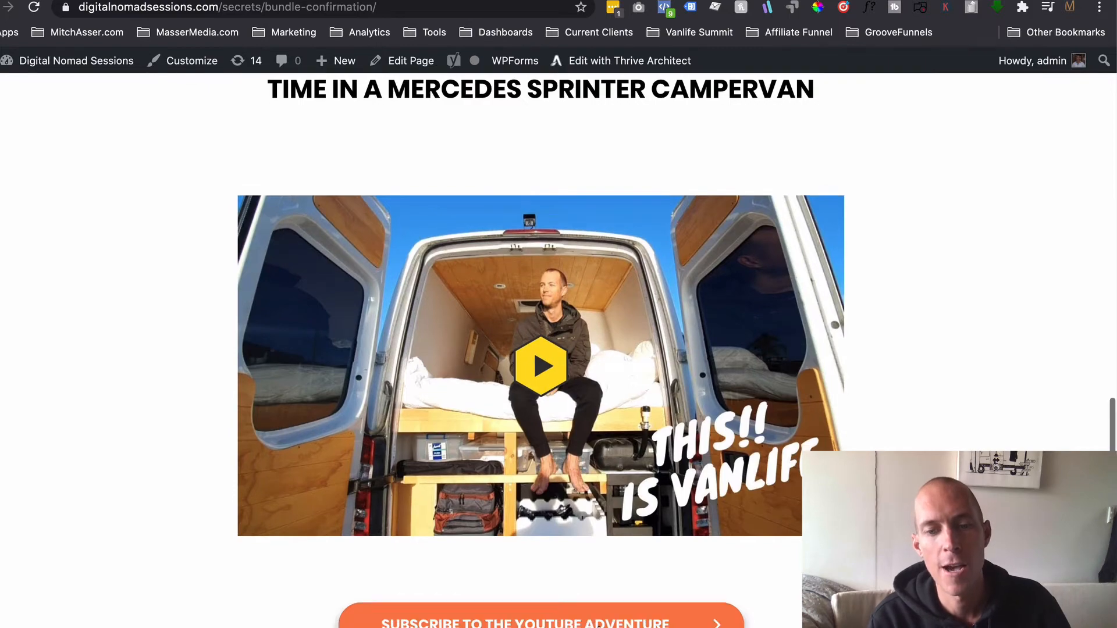
{"action": "scroll", "scroll_direction": "down", "scroll_amount": 3}
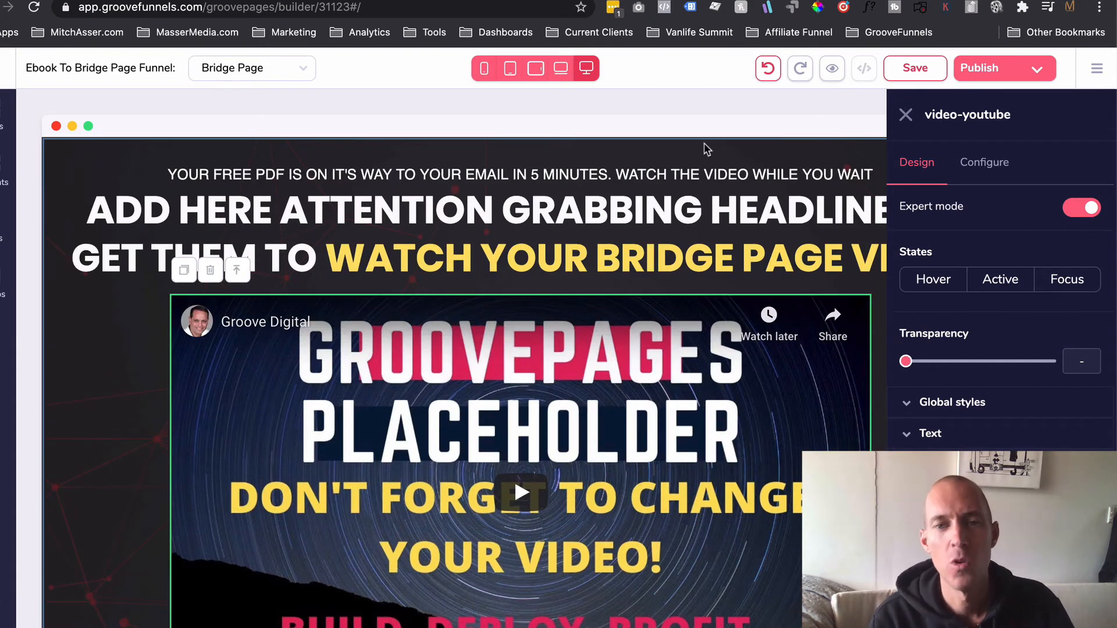
{"action": "mouse_move", "coordinate": [463, 79]}
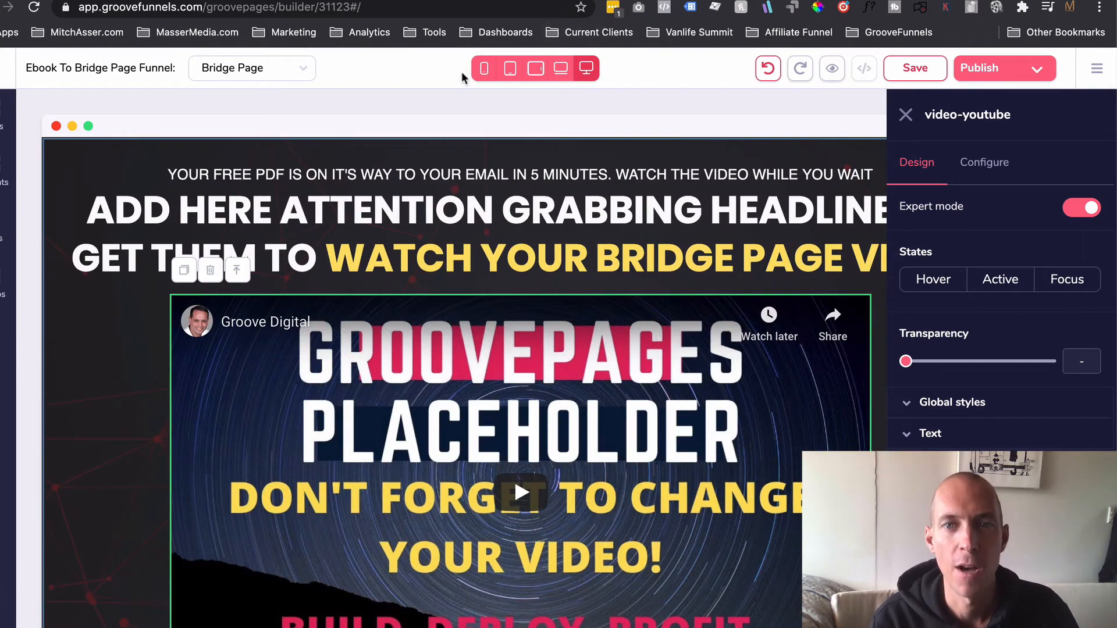
- Open the Ebook Optin Page from the page dropdown and scroll to its placeholder ebook cover
{"action": "left_click", "coordinate": [251, 68]}
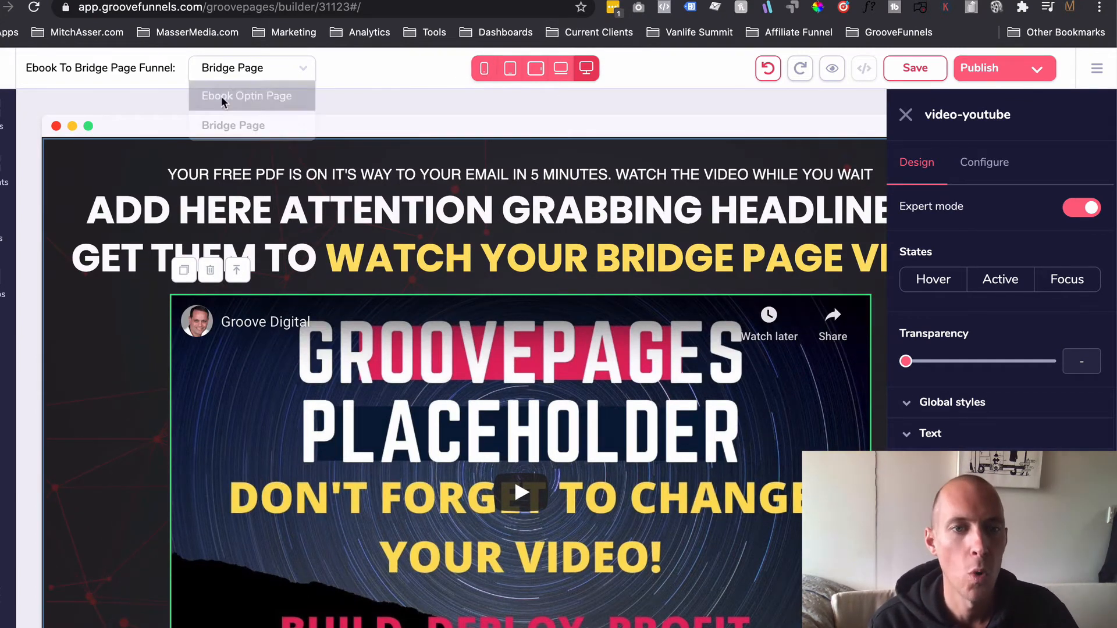
{"action": "left_click", "coordinate": [245, 96]}
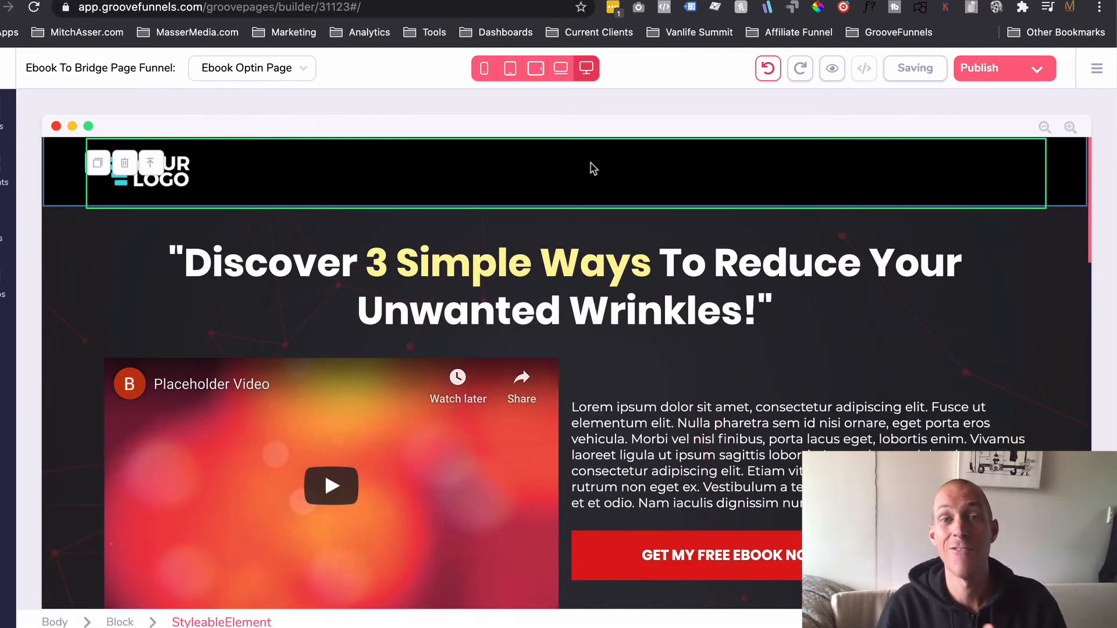
{"action": "scroll", "scroll_direction": "down", "scroll_amount": 3}
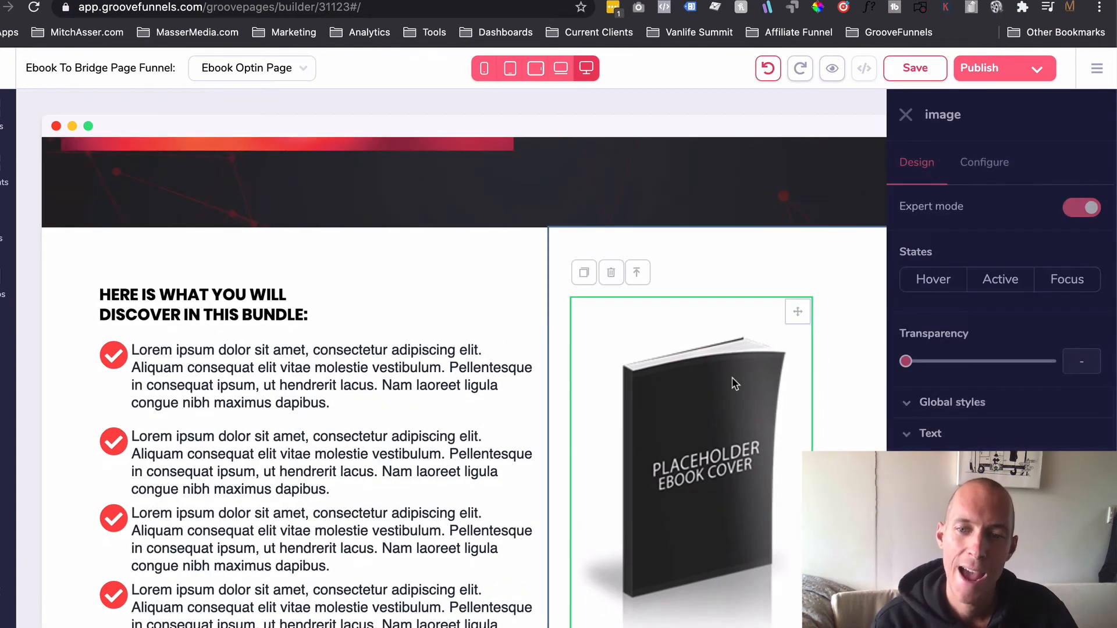
{"action": "mouse_move", "coordinate": [638, 272]}
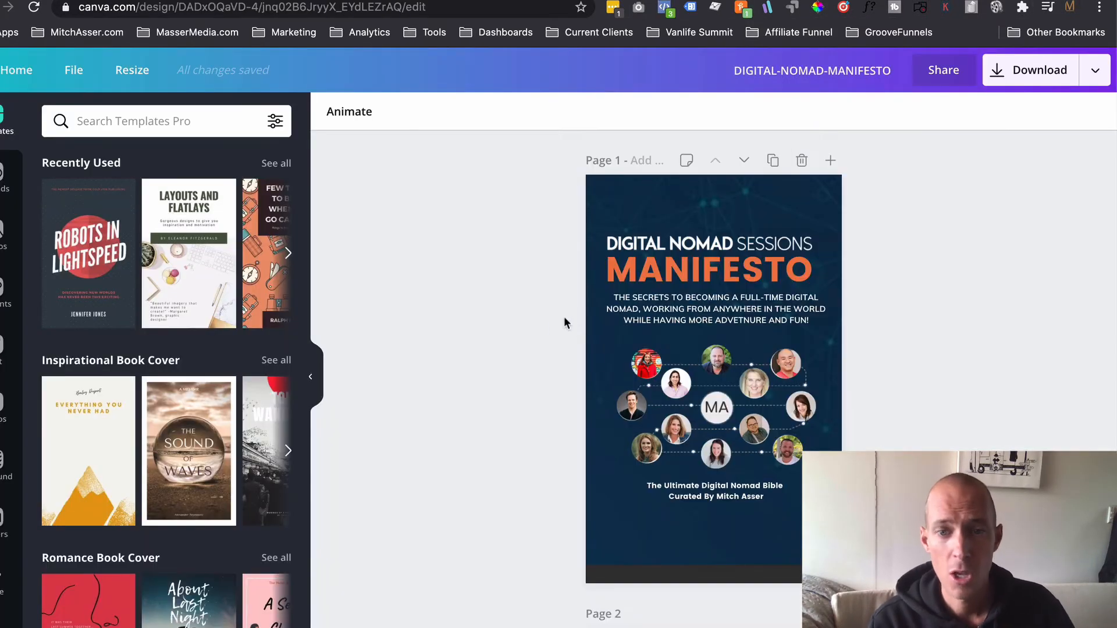
{"action": "scroll", "scroll_direction": "down", "scroll_amount": 3}
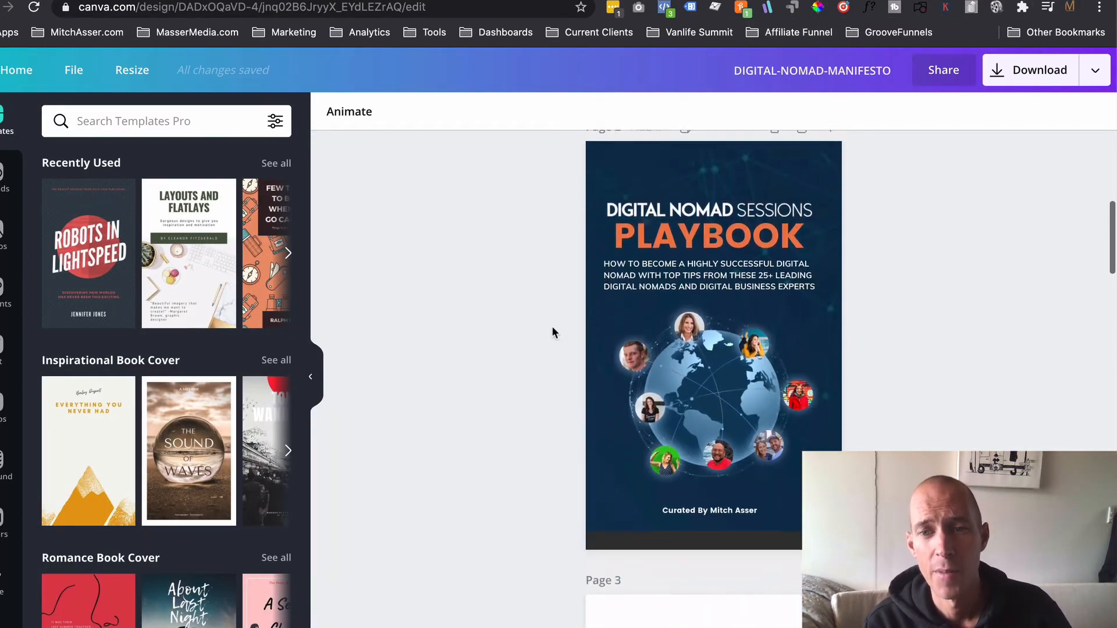
{"action": "scroll", "scroll_direction": "down", "scroll_amount": 3}
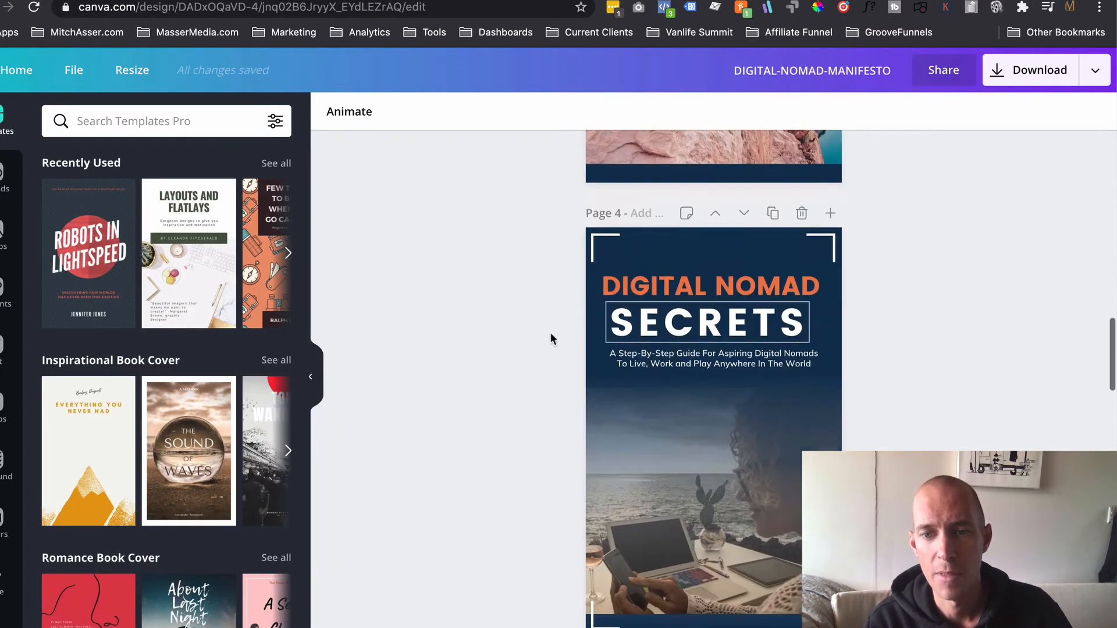
{"action": "scroll", "scroll_direction": "down", "scroll_amount": 3}
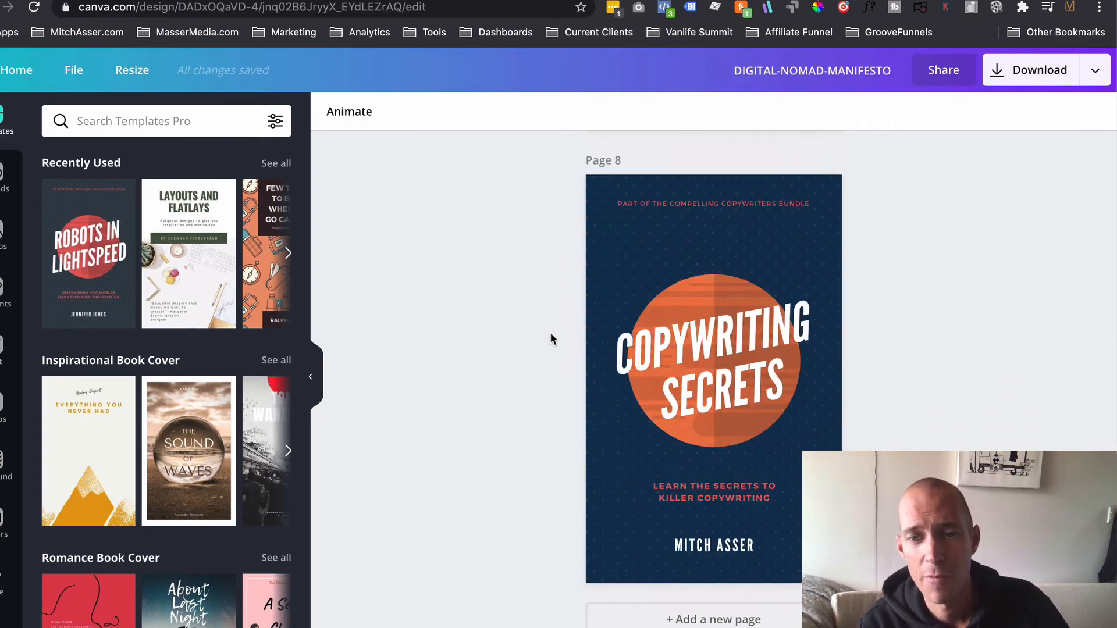
{"action": "scroll", "scroll_direction": "down", "scroll_amount": 3}
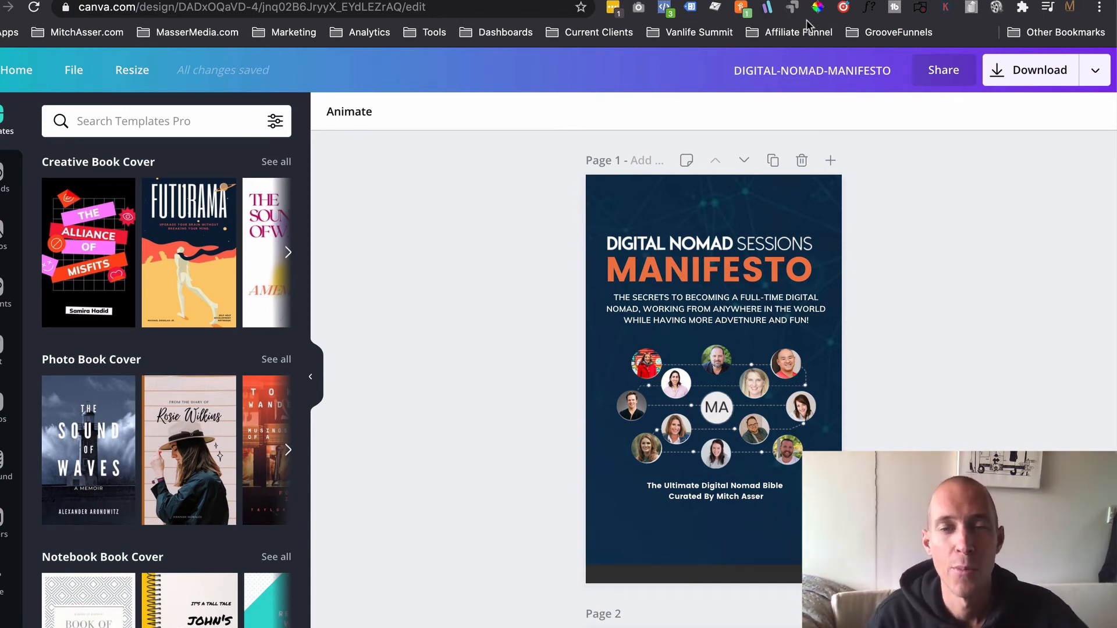
{"action": "scroll", "scroll_direction": "down", "scroll_amount": 3}
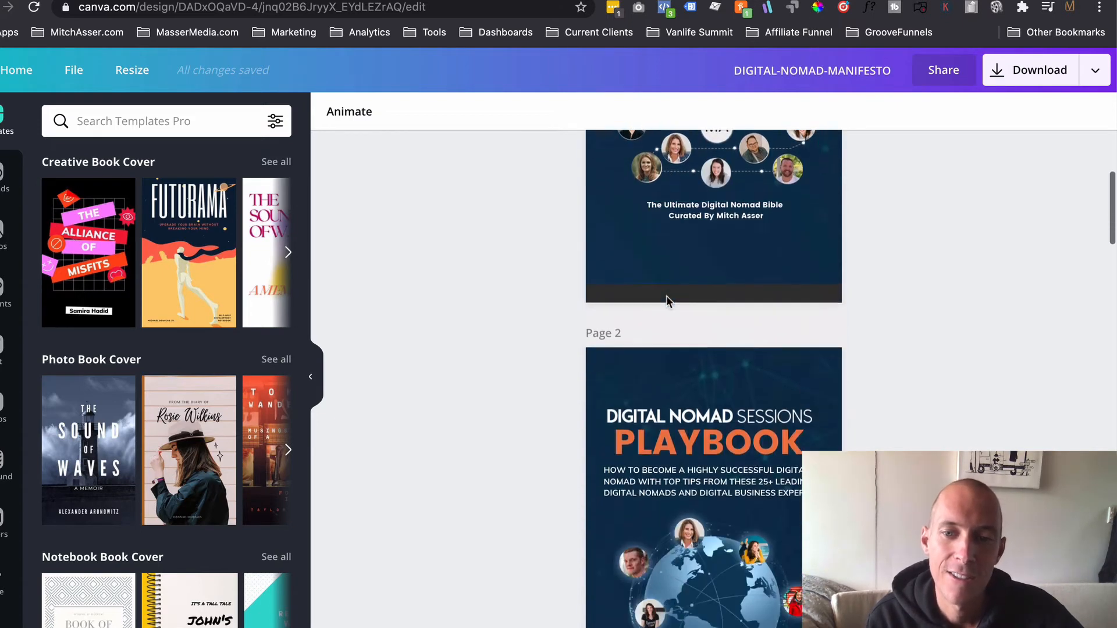
{"action": "scroll", "scroll_direction": "down", "scroll_amount": 3}
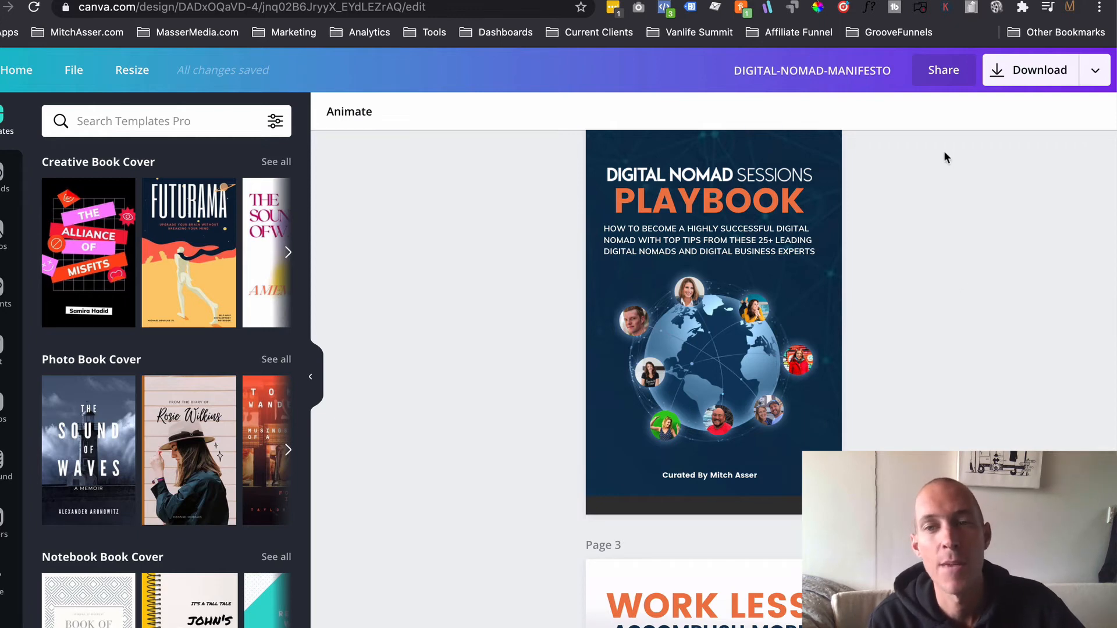
{"action": "scroll", "scroll_direction": "down", "scroll_amount": 3}
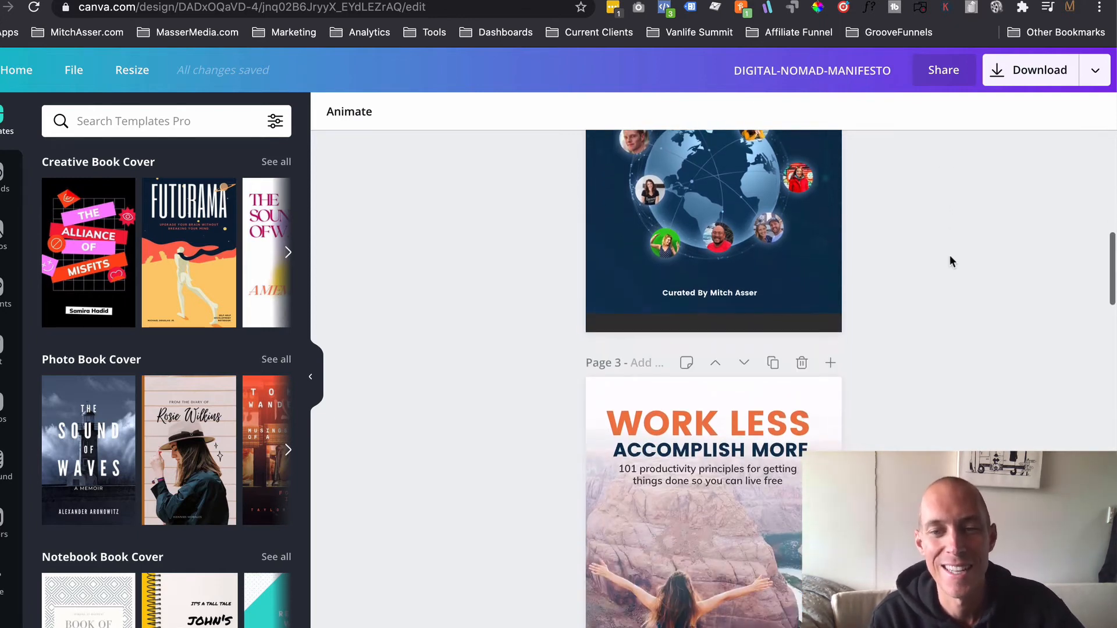
{"action": "mouse_move", "coordinate": [948, 270]}
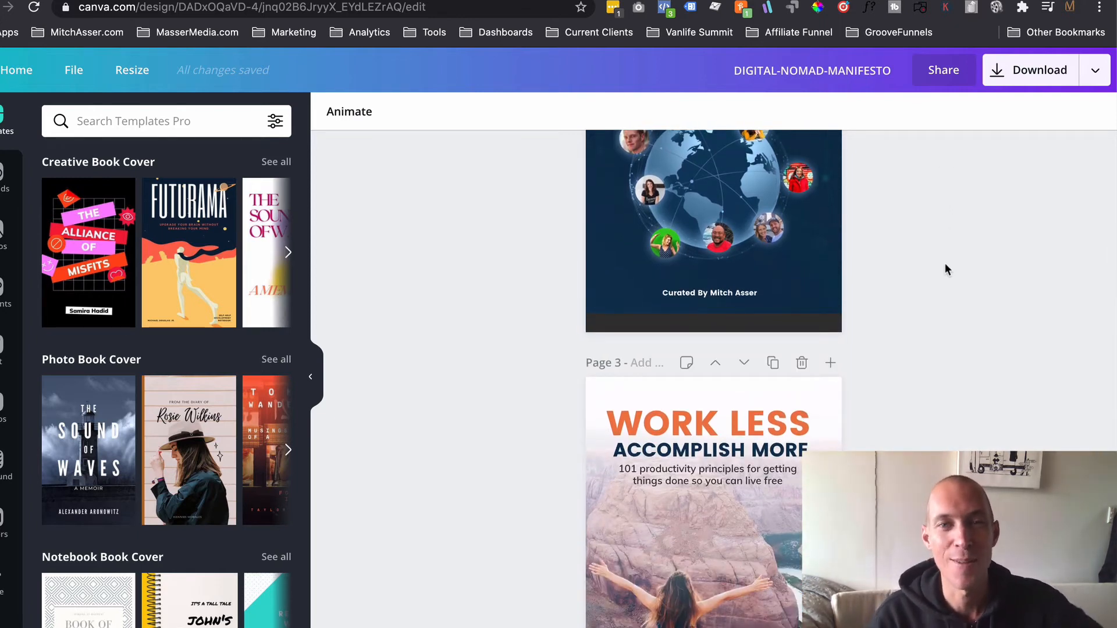
{"action": "scroll", "scroll_direction": "down", "scroll_amount": 3}
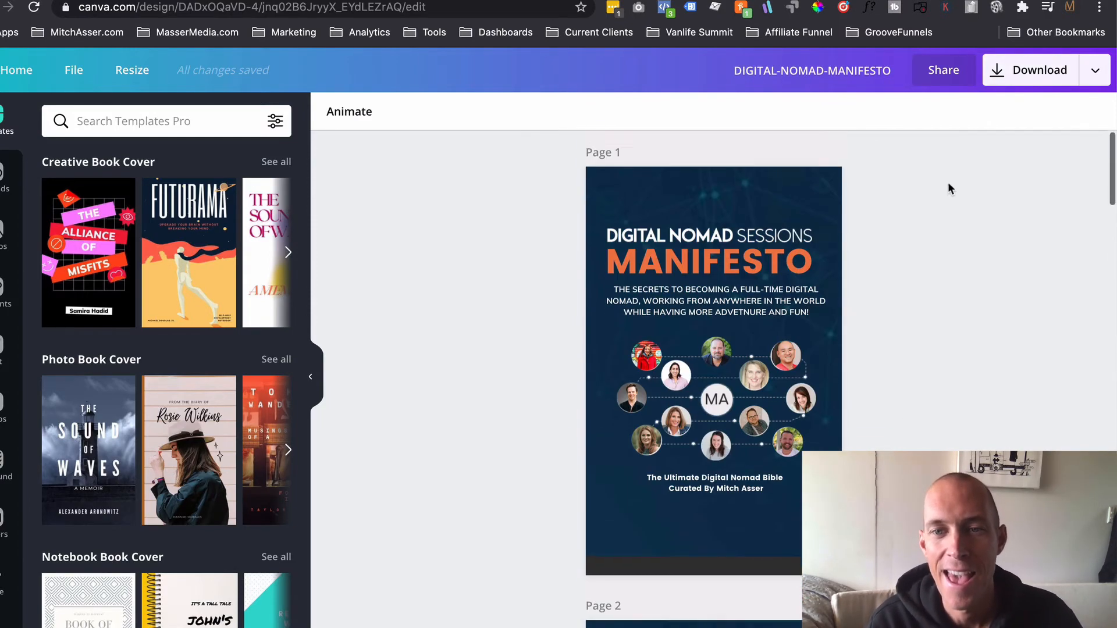
{"action": "scroll", "scroll_direction": "down", "scroll_amount": 3}
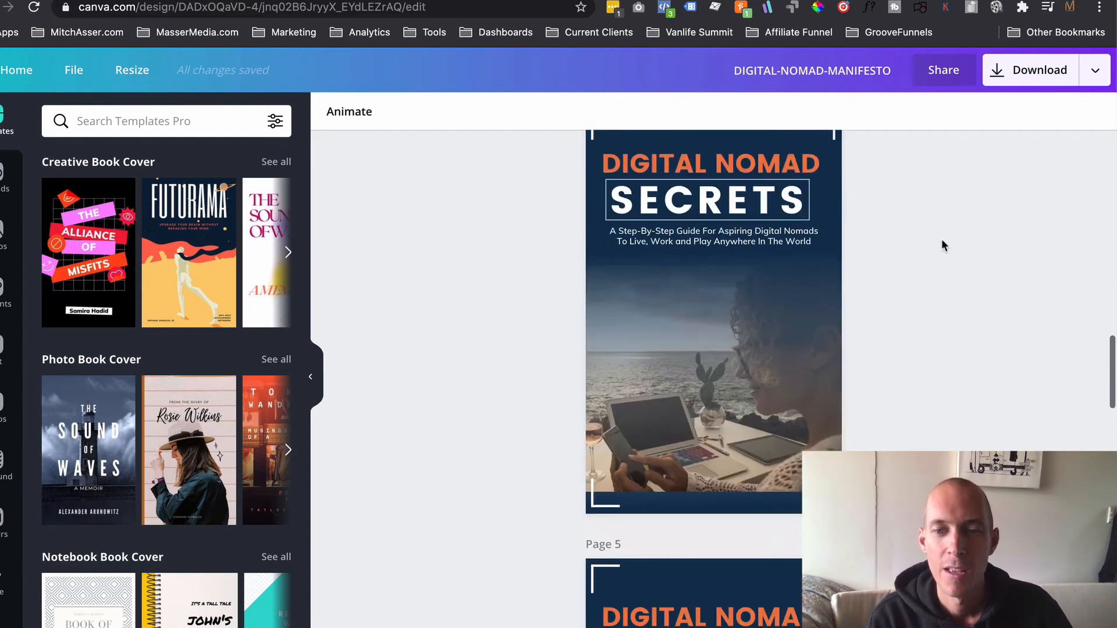
{"action": "scroll", "scroll_direction": "down", "scroll_amount": 3}
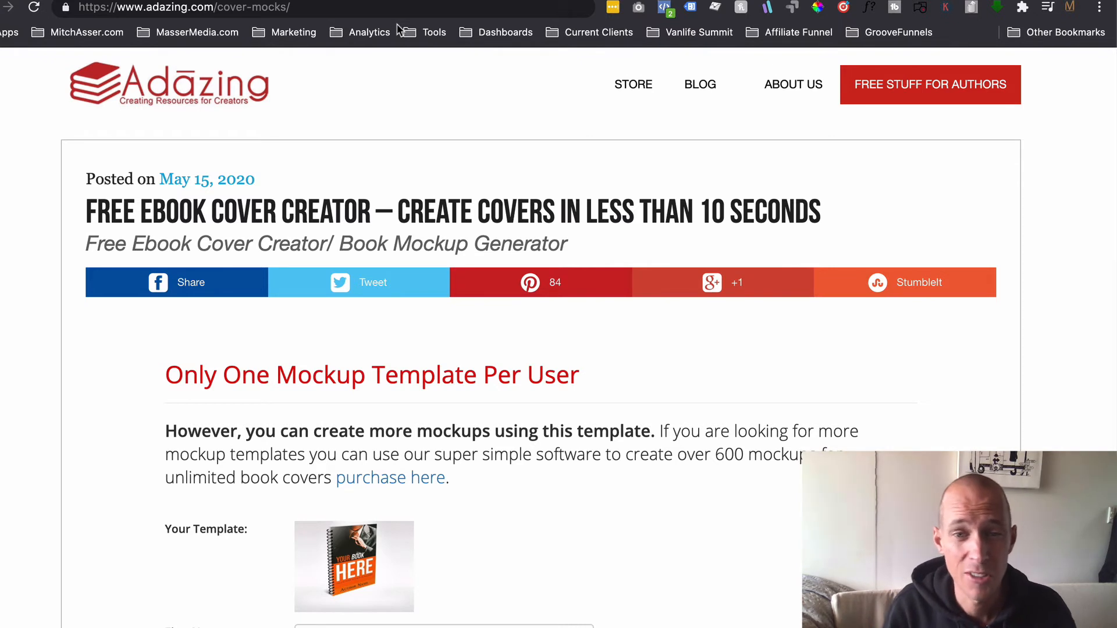
- Browse Adazing's cover-mock template gallery, then return to the spiral-bound notebook mockup form
{"action": "scroll", "scroll_direction": "down", "scroll_amount": 3}
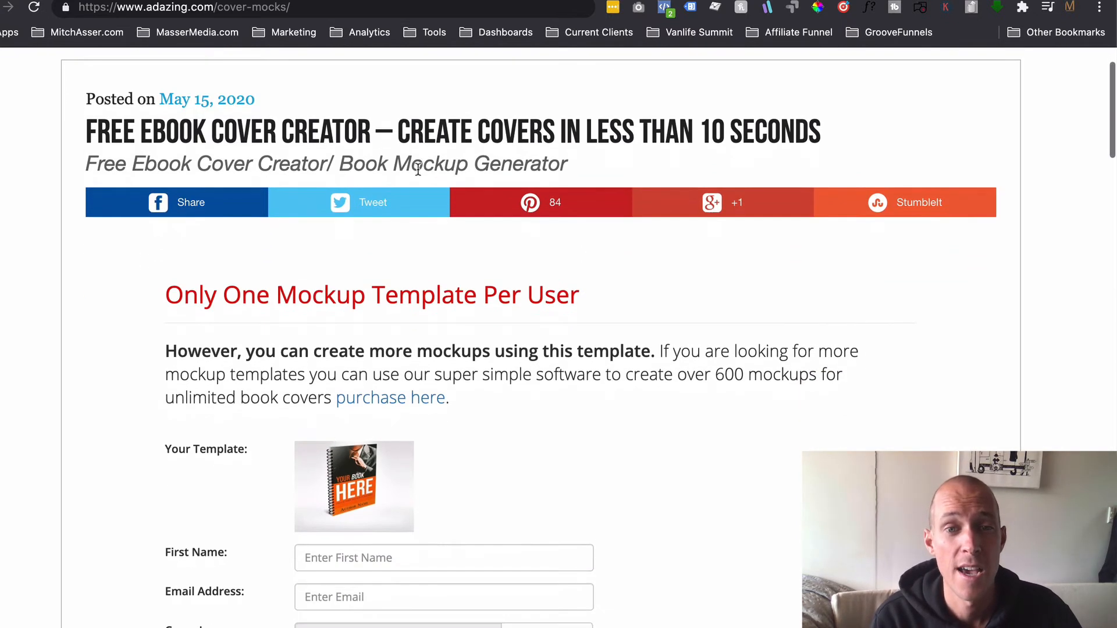
{"action": "mouse_move", "coordinate": [540, 203]}
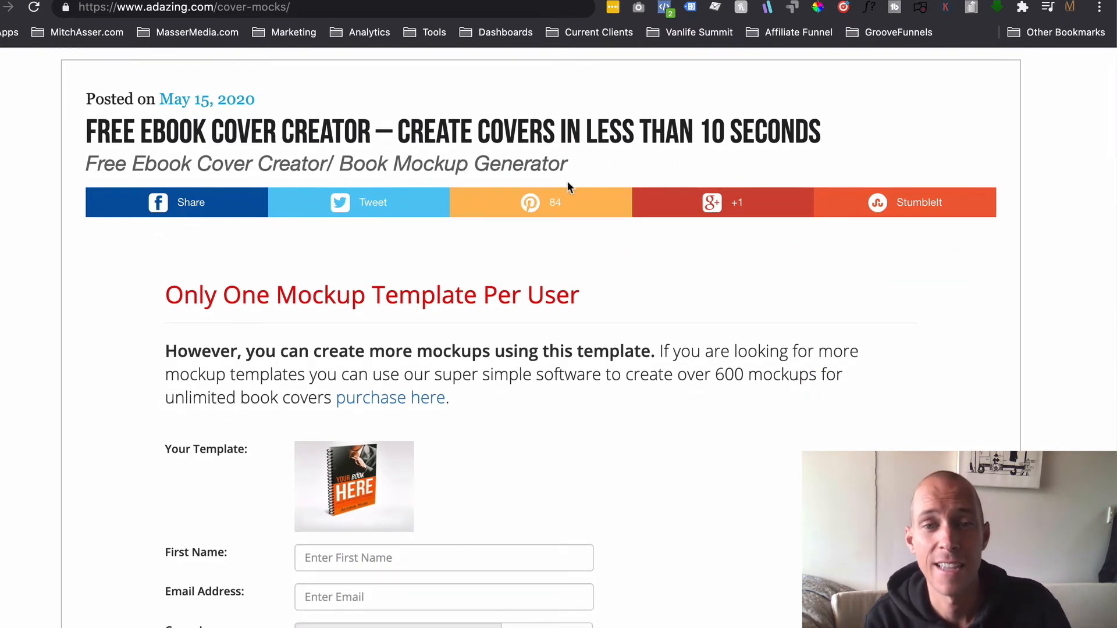
{"action": "scroll", "scroll_direction": "down", "scroll_amount": 3}
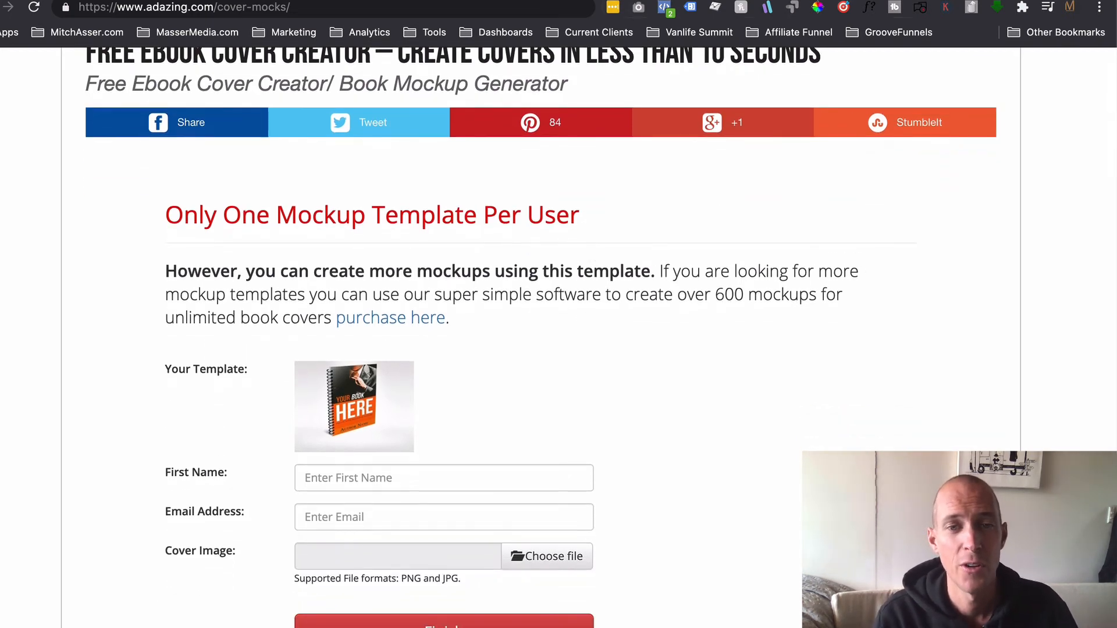
{"action": "scroll", "scroll_direction": "up", "scroll_amount": 3}
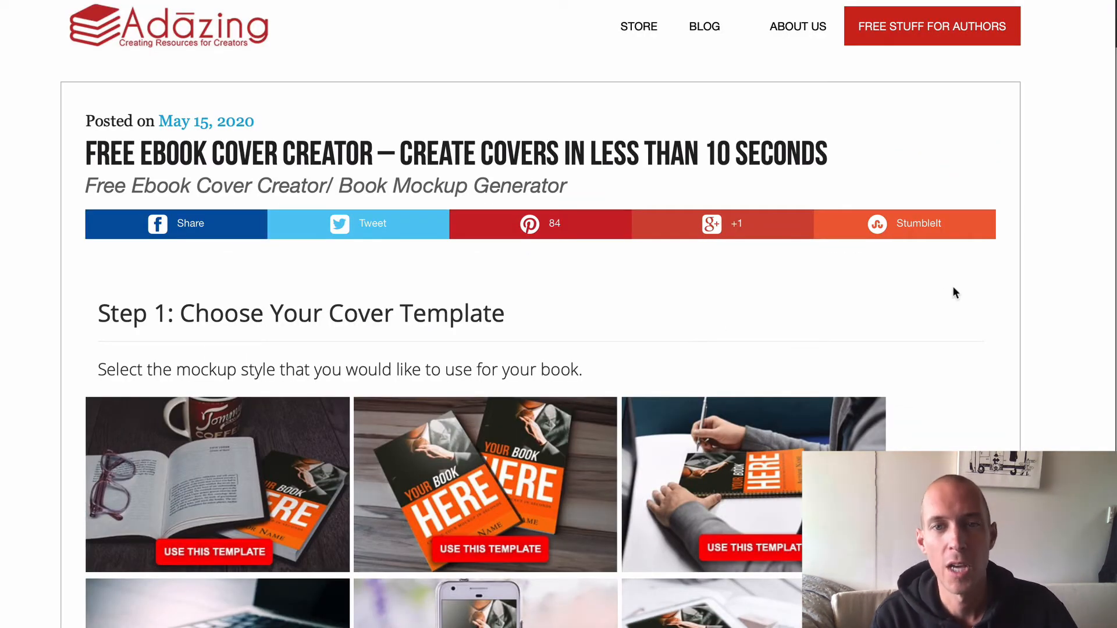
{"action": "scroll", "scroll_direction": "down", "scroll_amount": 3}
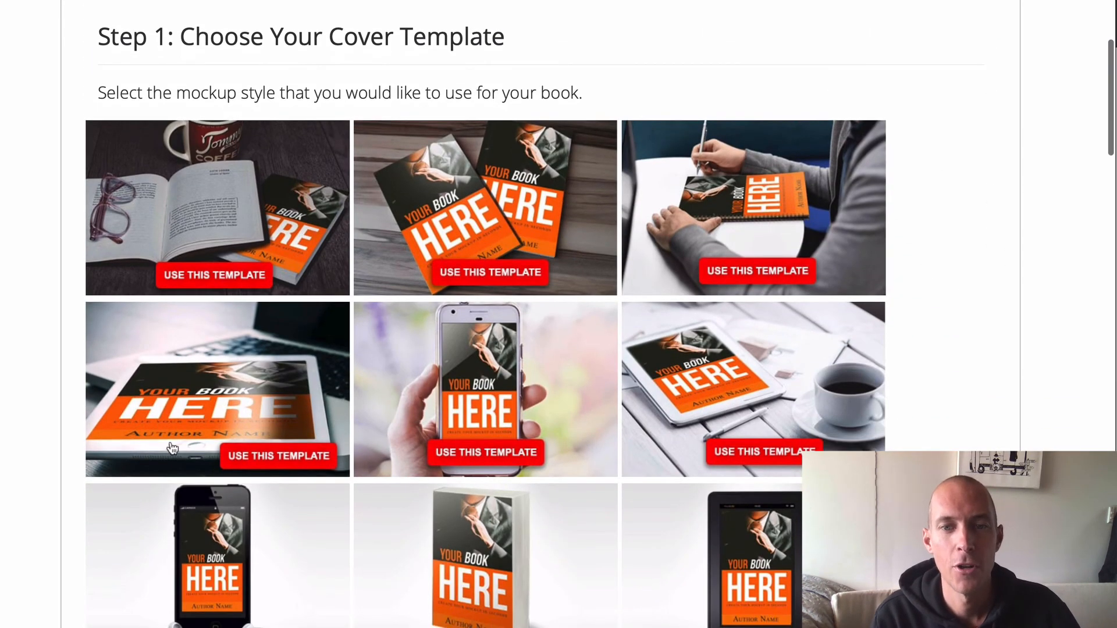
{"action": "scroll", "scroll_direction": "down", "scroll_amount": 3}
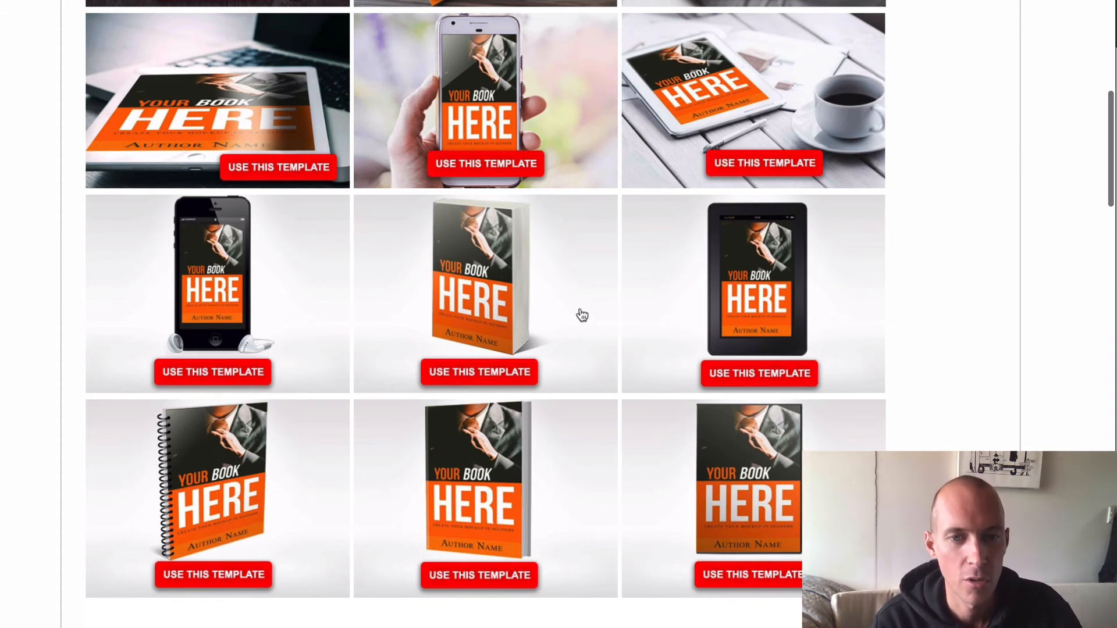
{"action": "mouse_move", "coordinate": [416, 350]}
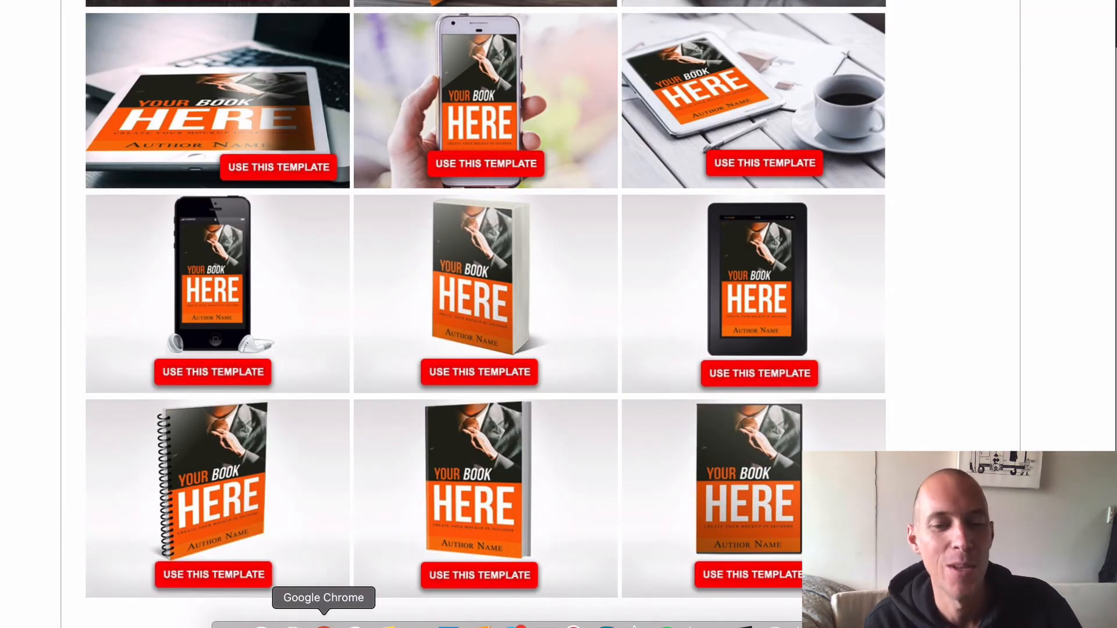
{"action": "left_click", "coordinate": [213, 575]}
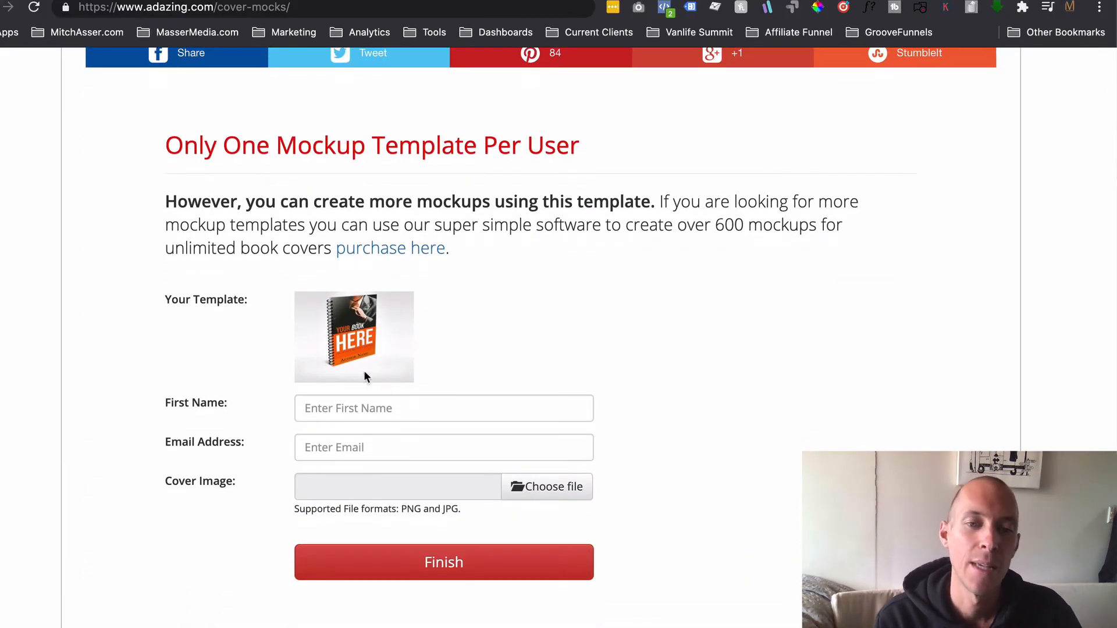
{"action": "left_click", "coordinate": [546, 486]}
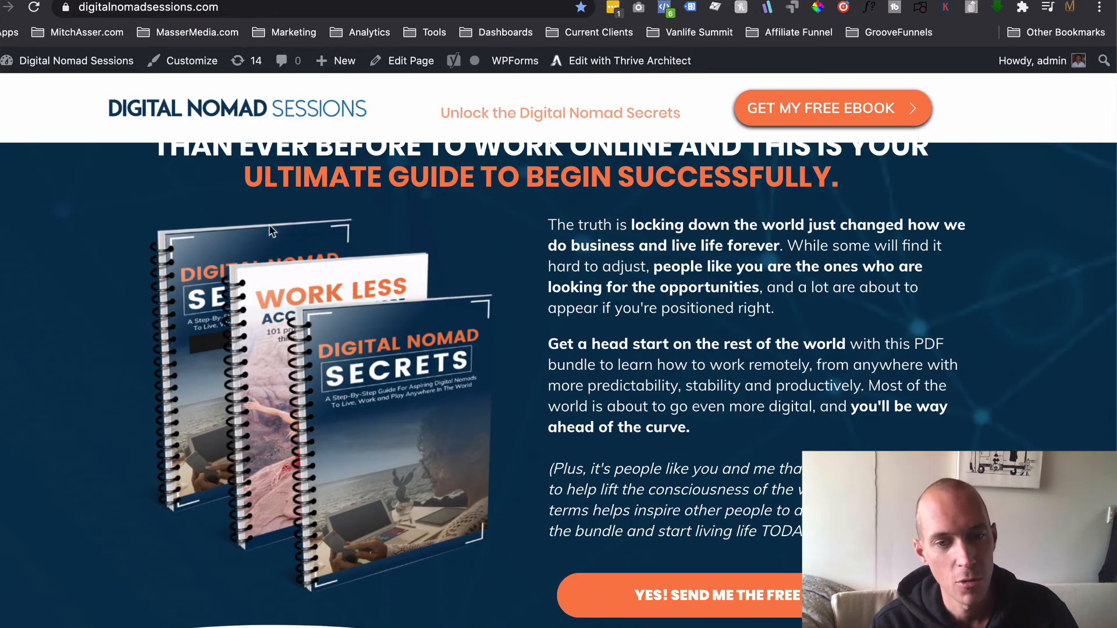
{"action": "mouse_move", "coordinate": [305, 301]}
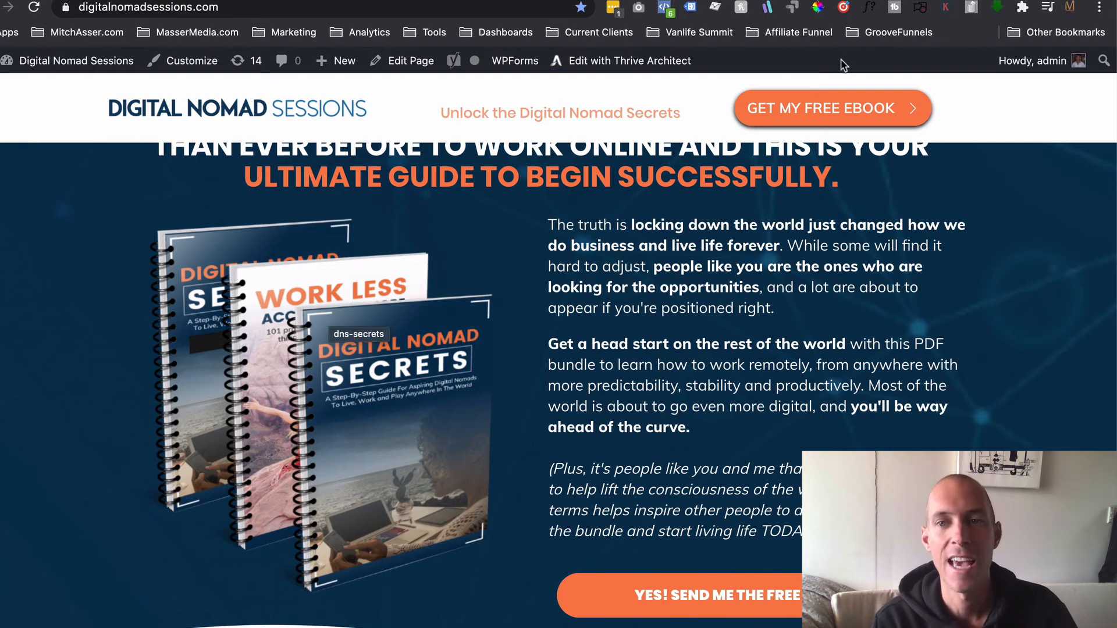
{"action": "mouse_move", "coordinate": [498, 555]}
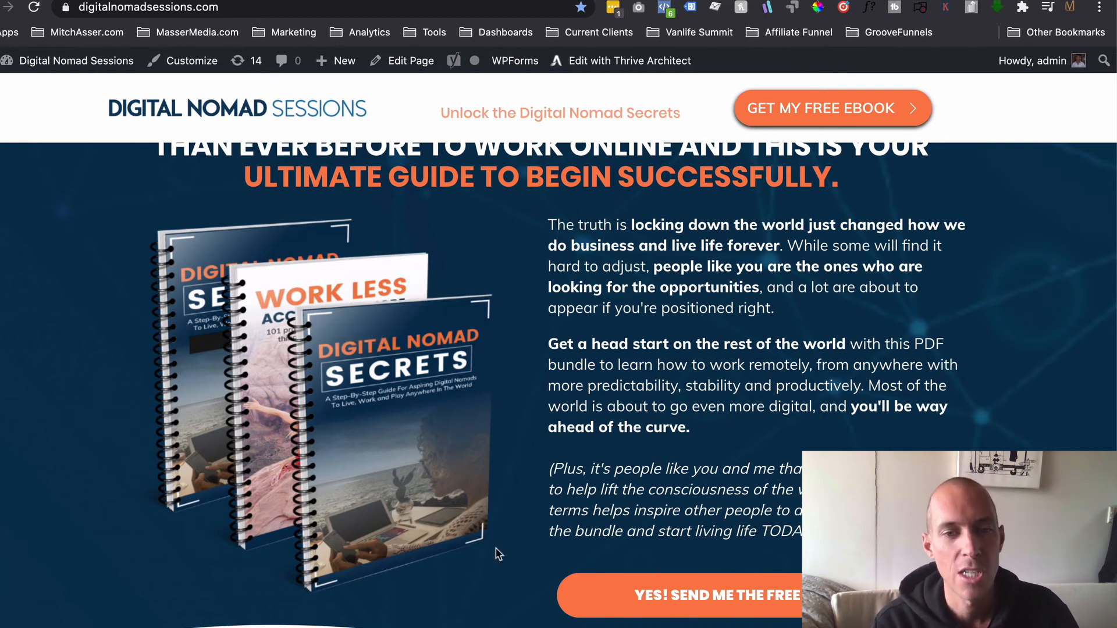
{"action": "mouse_move", "coordinate": [419, 477]}
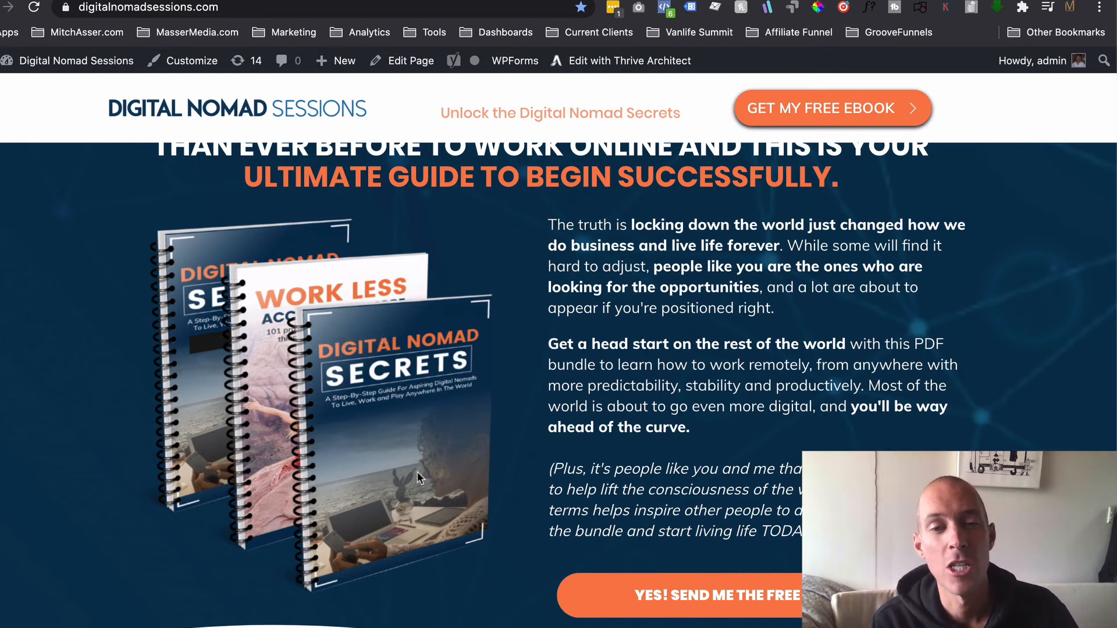
{"action": "mouse_move", "coordinate": [369, 425]}
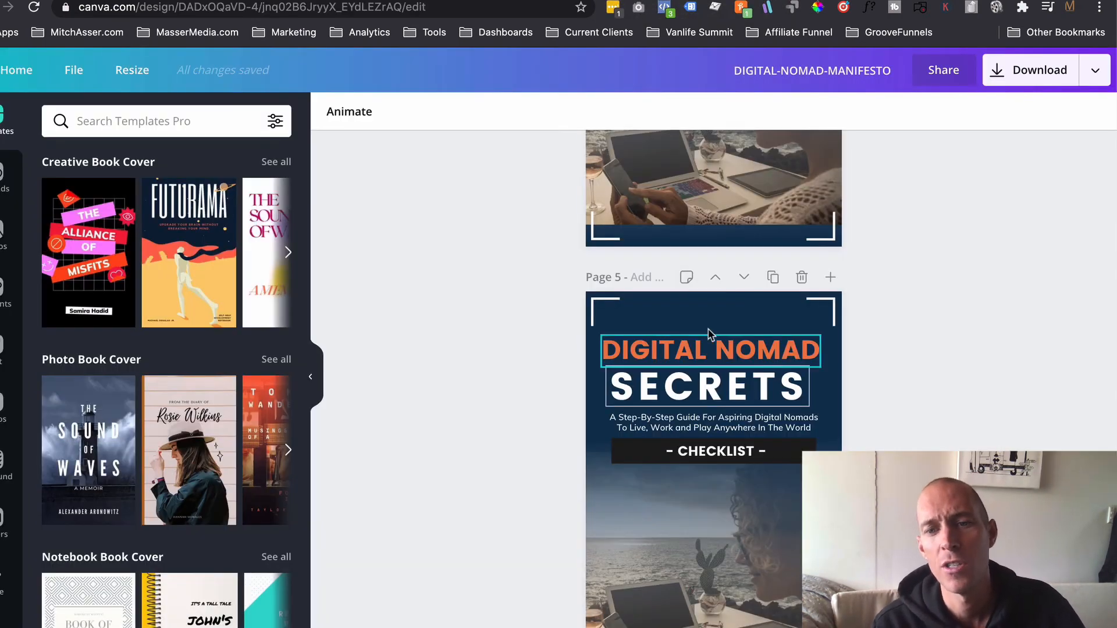
{"action": "scroll", "scroll_direction": "down", "scroll_amount": 3}
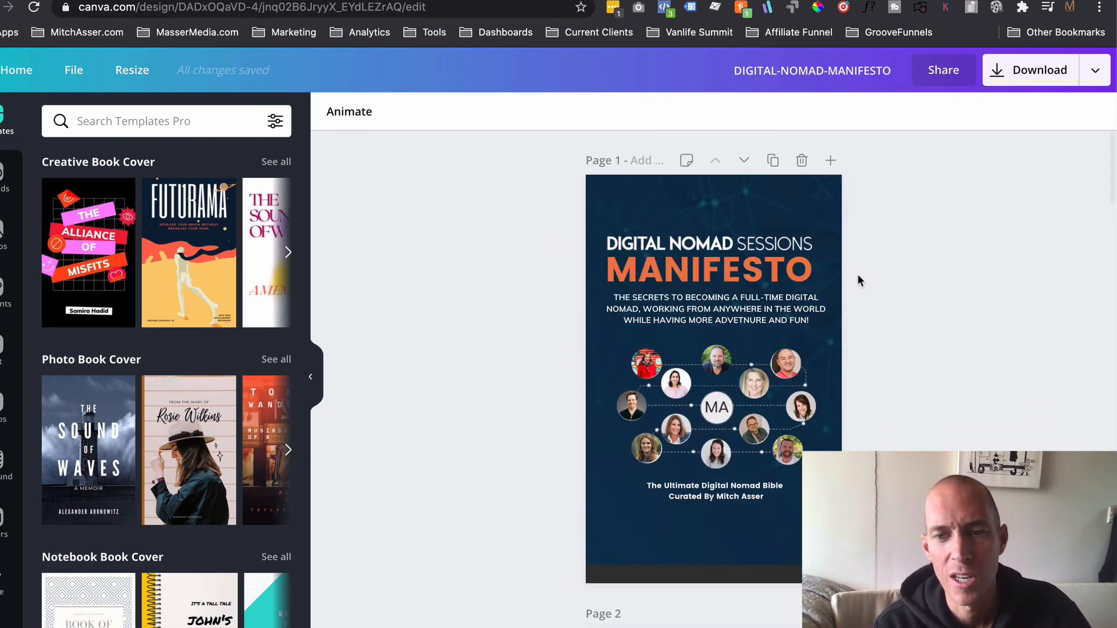
{"action": "scroll", "scroll_direction": "down", "scroll_amount": 3}
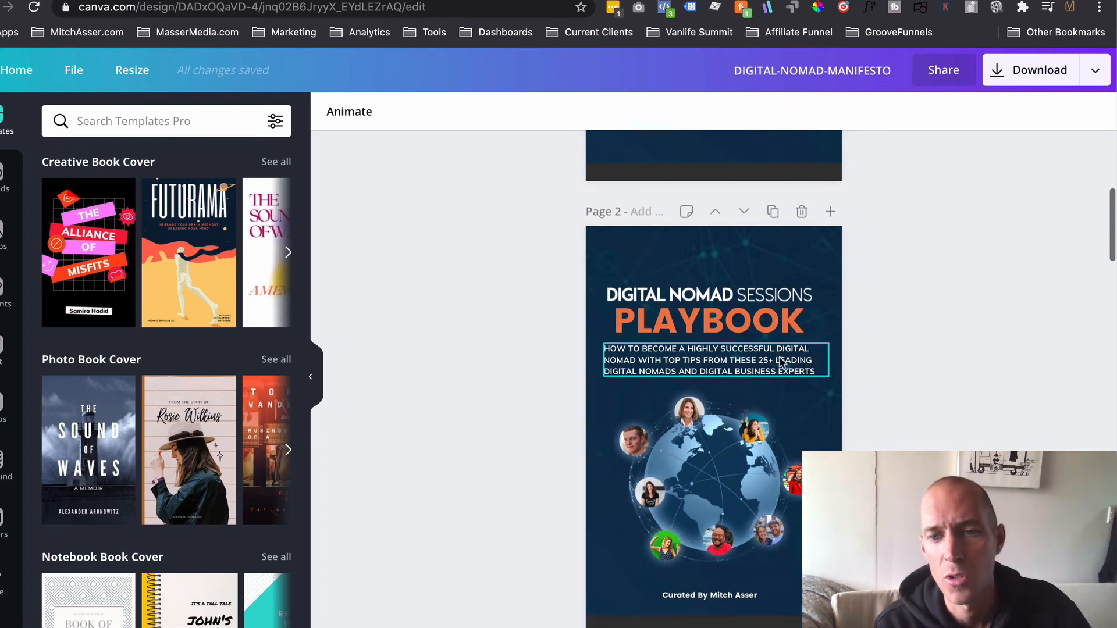
{"action": "scroll", "scroll_direction": "down", "scroll_amount": 3}
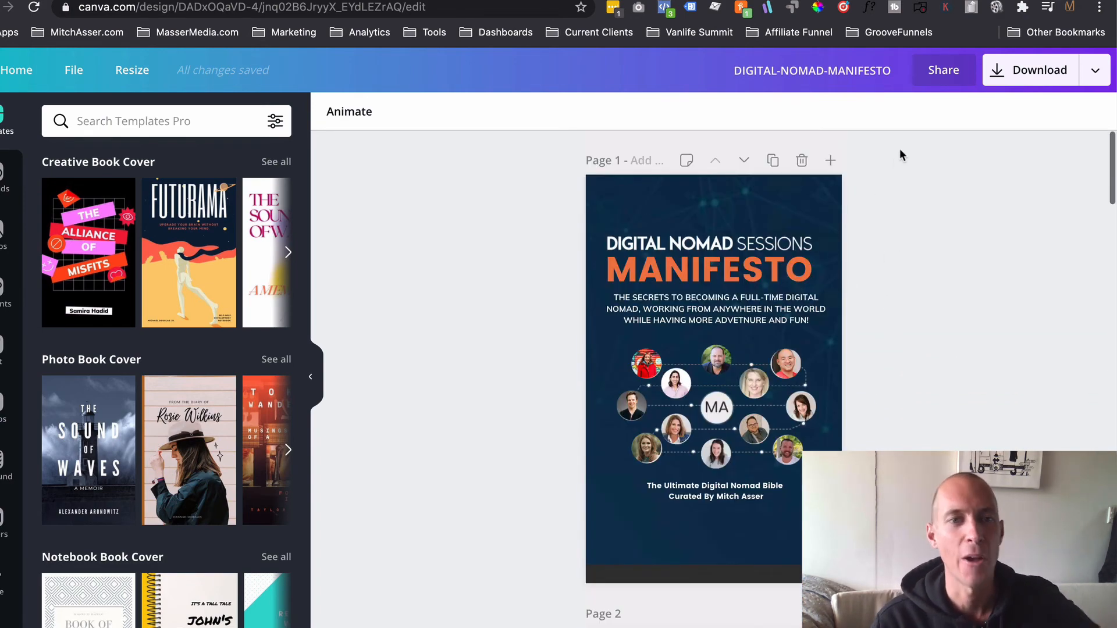
{"action": "mouse_move", "coordinate": [898, 144]}
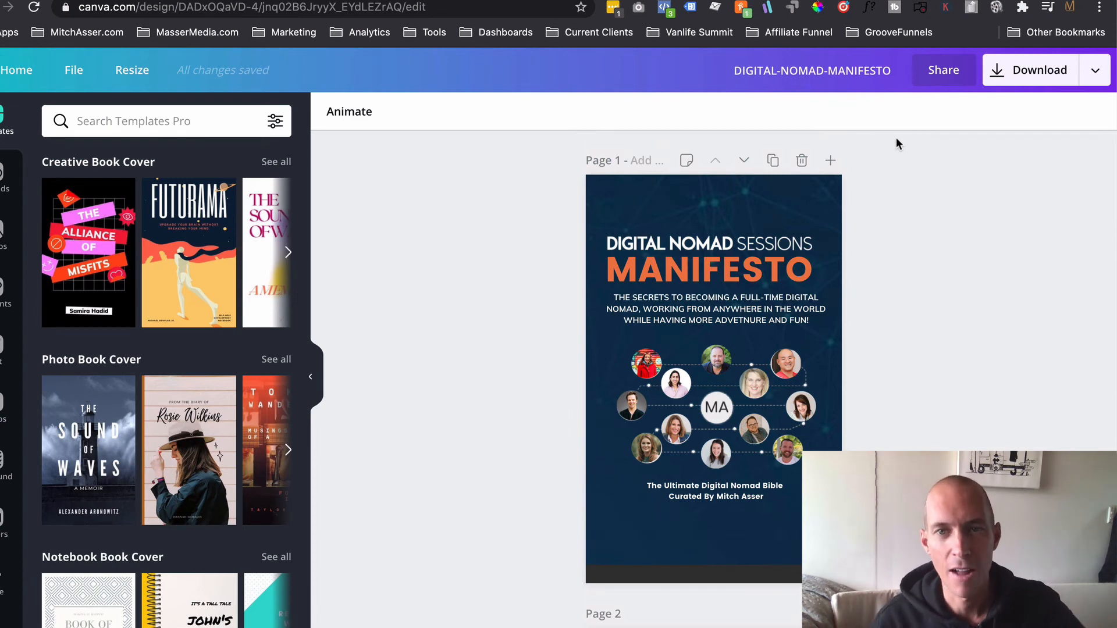
{"action": "mouse_move", "coordinate": [914, 164]}
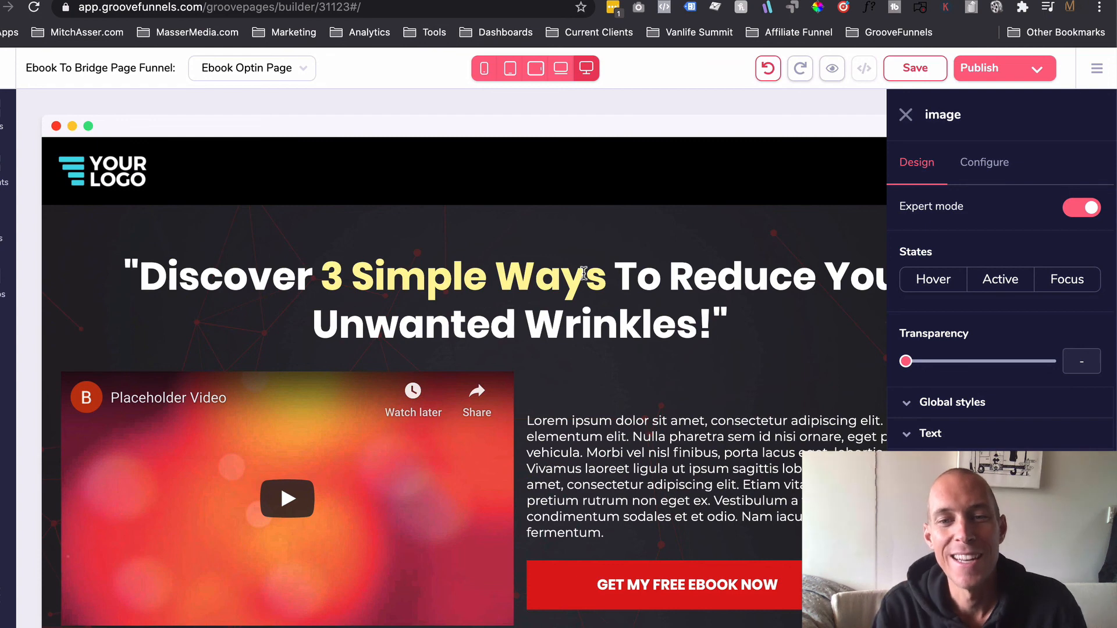
{"action": "mouse_move", "coordinate": [1047, 425]}
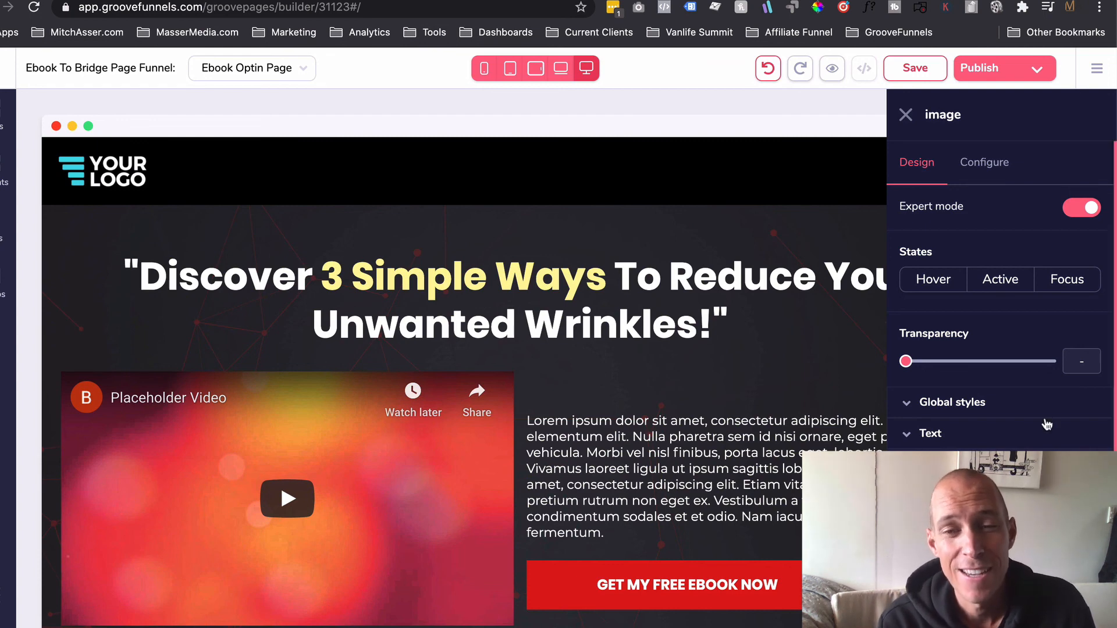
{"action": "mouse_move", "coordinate": [708, 342]}
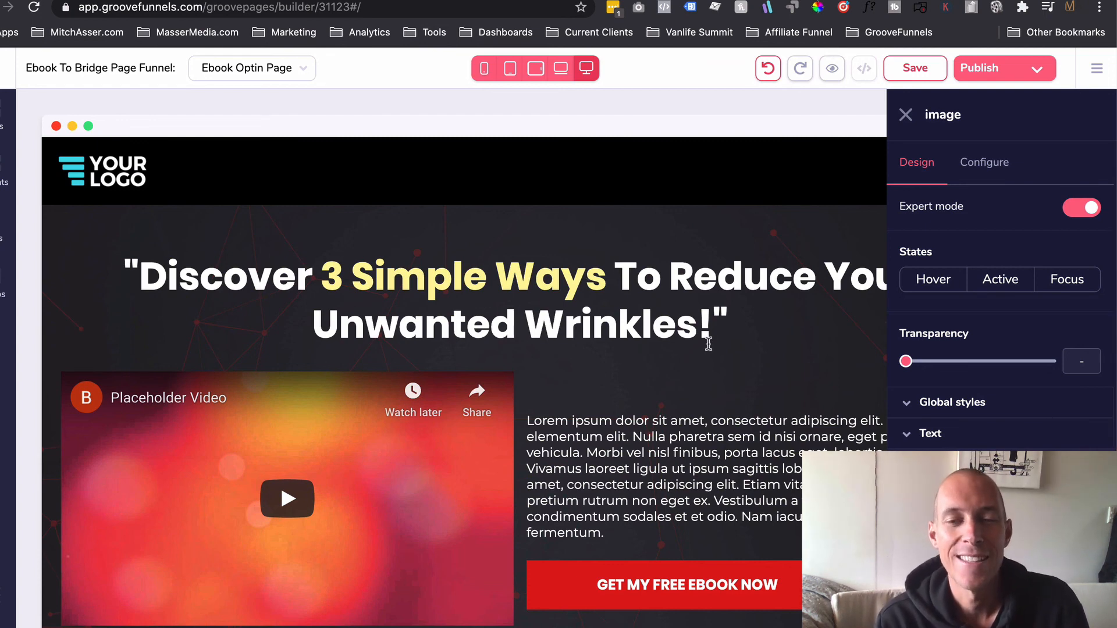